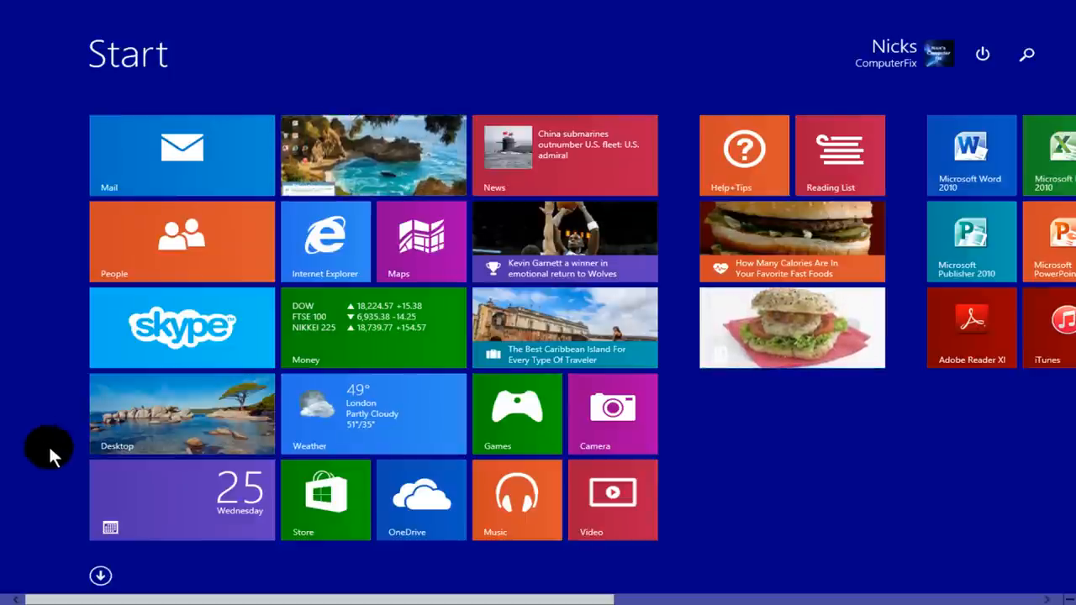
mouse_move(334, 215)
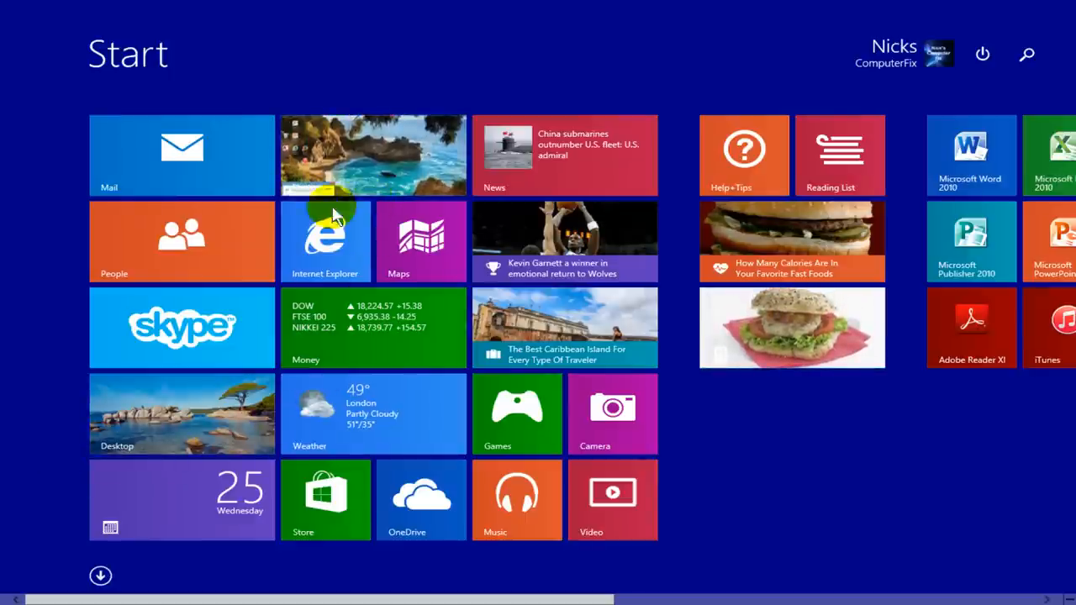
mouse_move(320, 261)
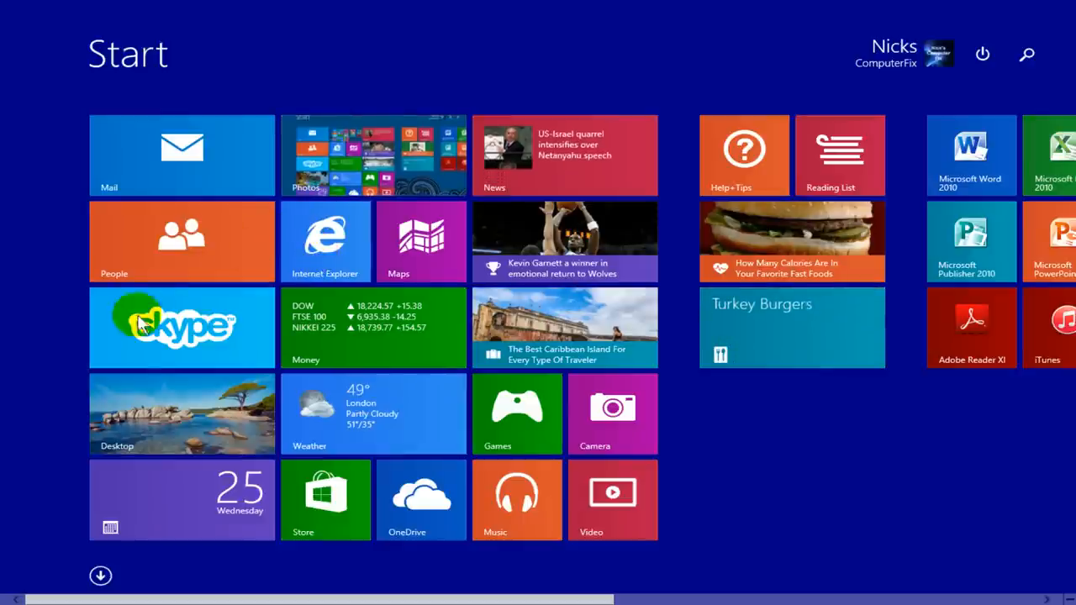
- Leave the Start screen and show the Windows 8.1 desktop
click(182, 414)
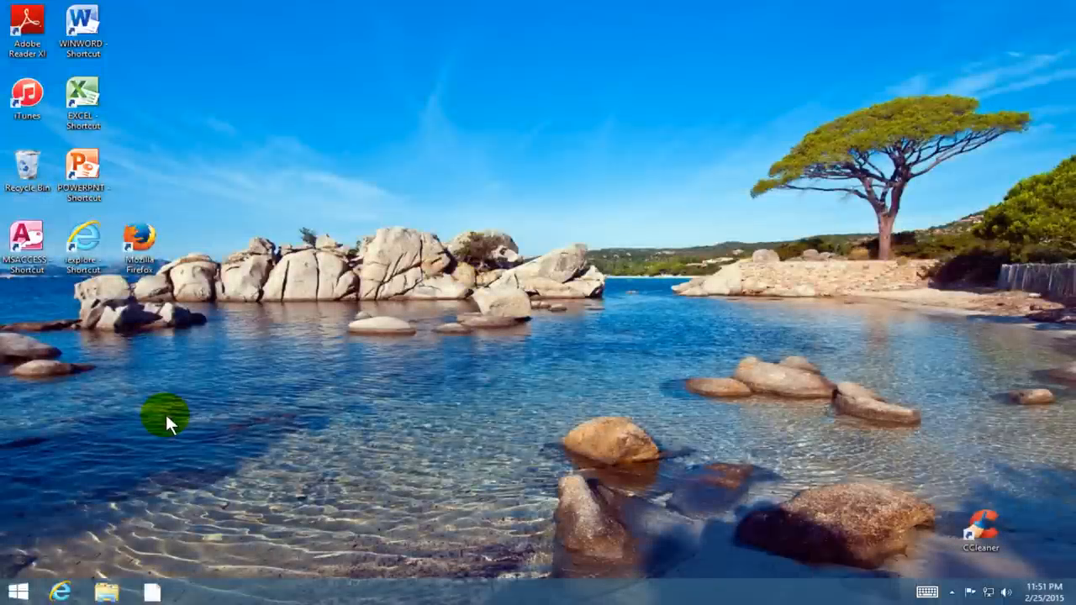
mouse_move(47, 530)
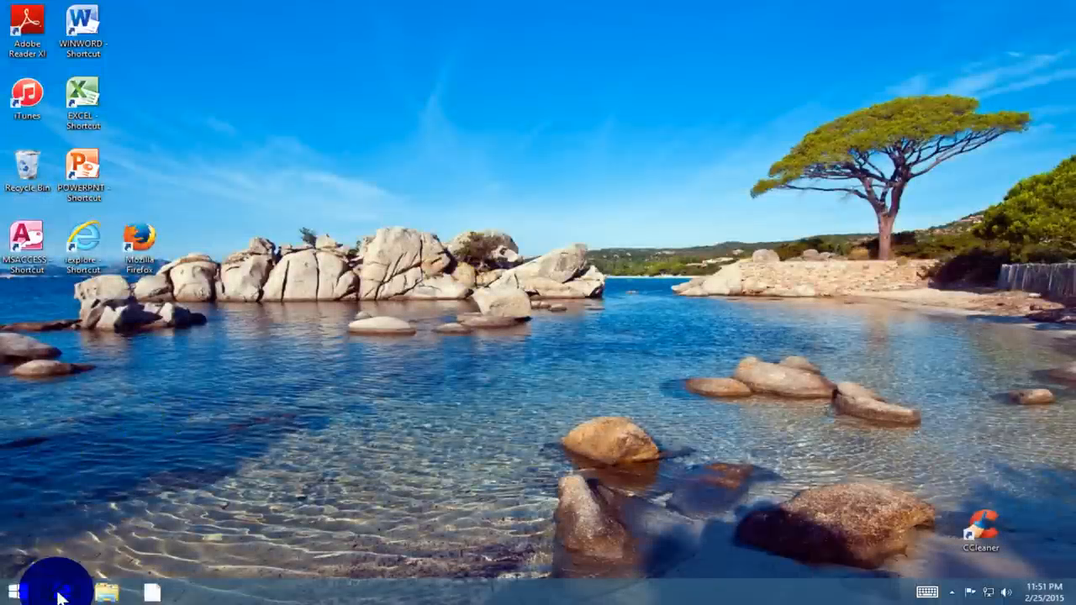
- Search Google for 'windows movie maker' in Internet Explorer and pick Microsoft's Movie Maker result
click(59, 592)
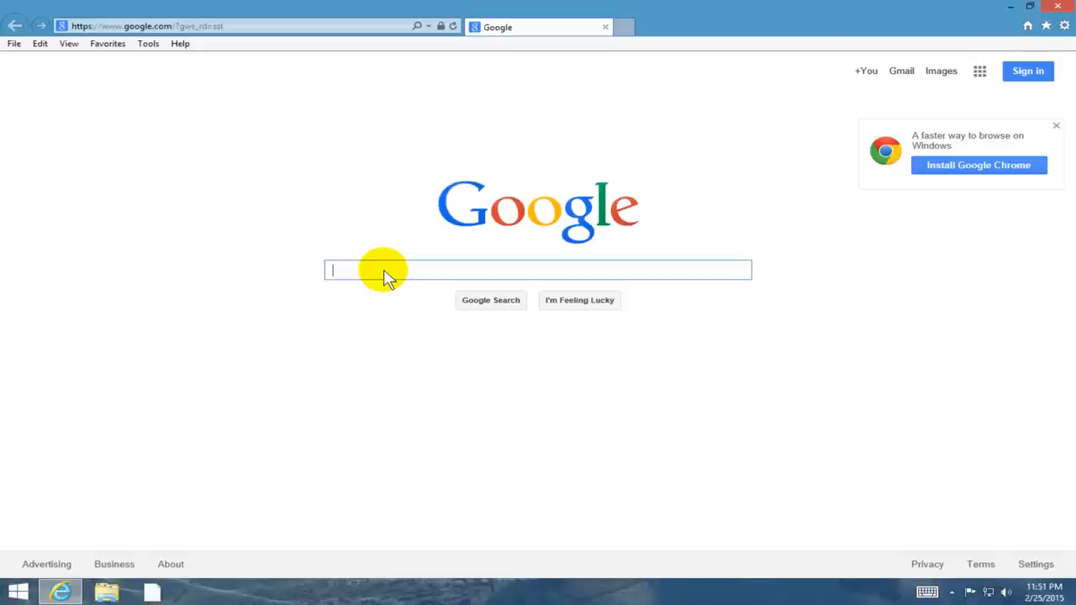
text(windows movie)
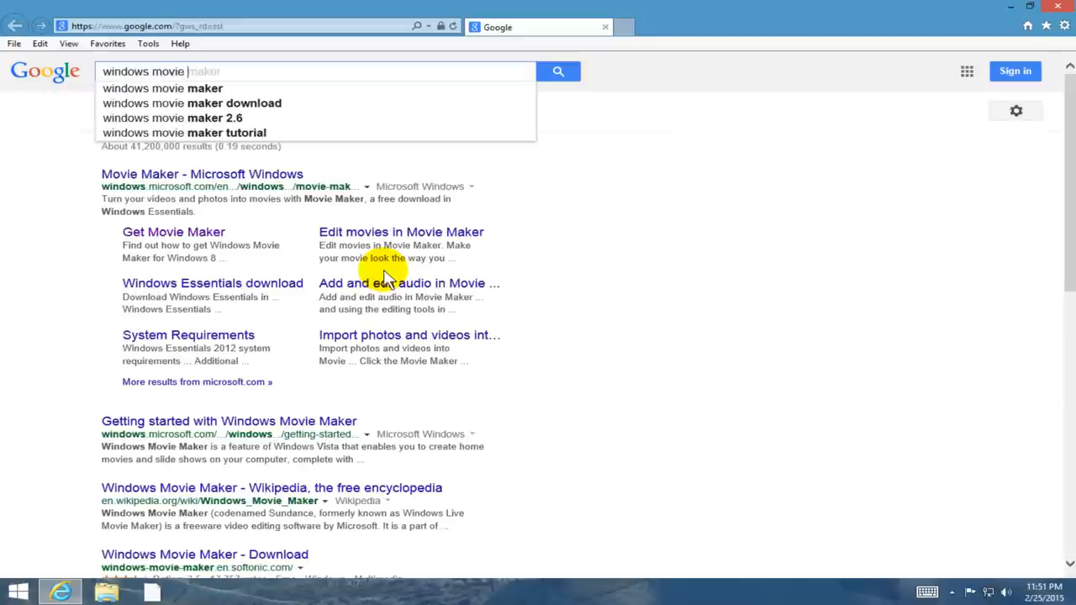
text(maker)
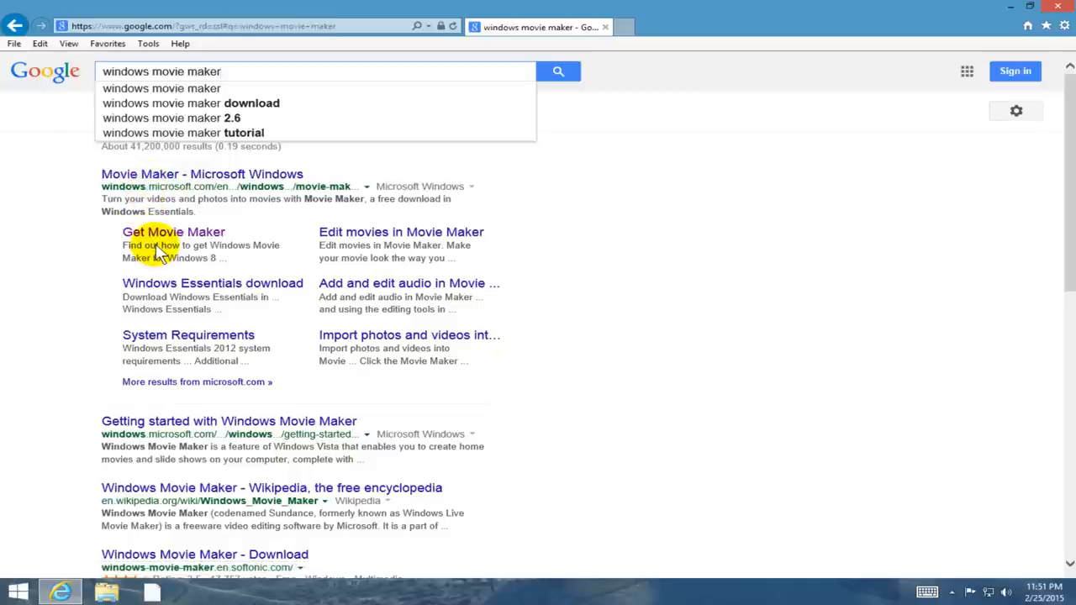
click(173, 231)
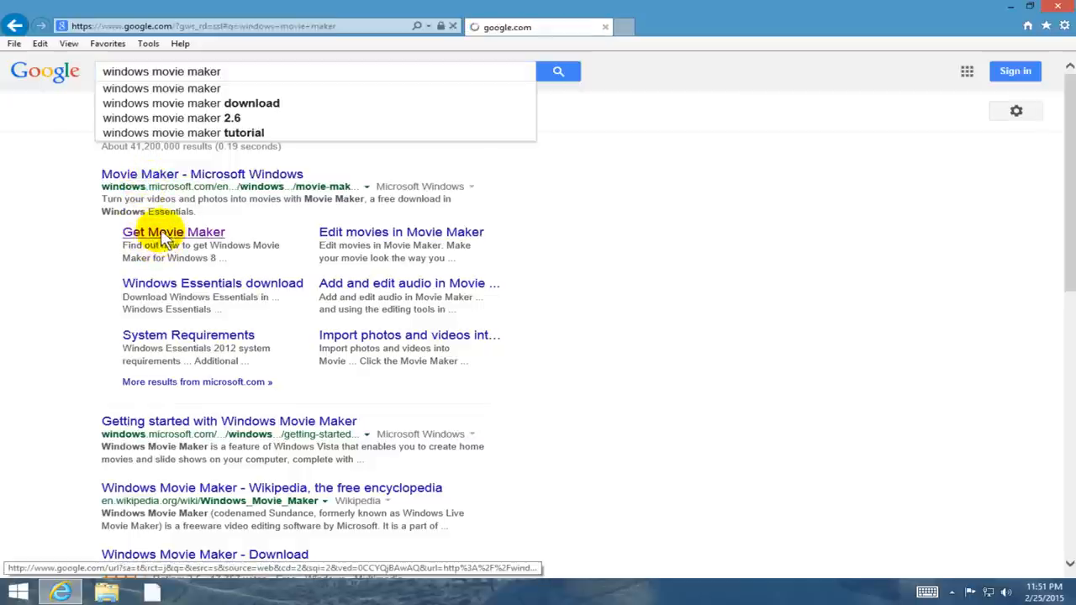
- Load Microsoft's Get Movie Maker page listing versions per Windows release
click(174, 232)
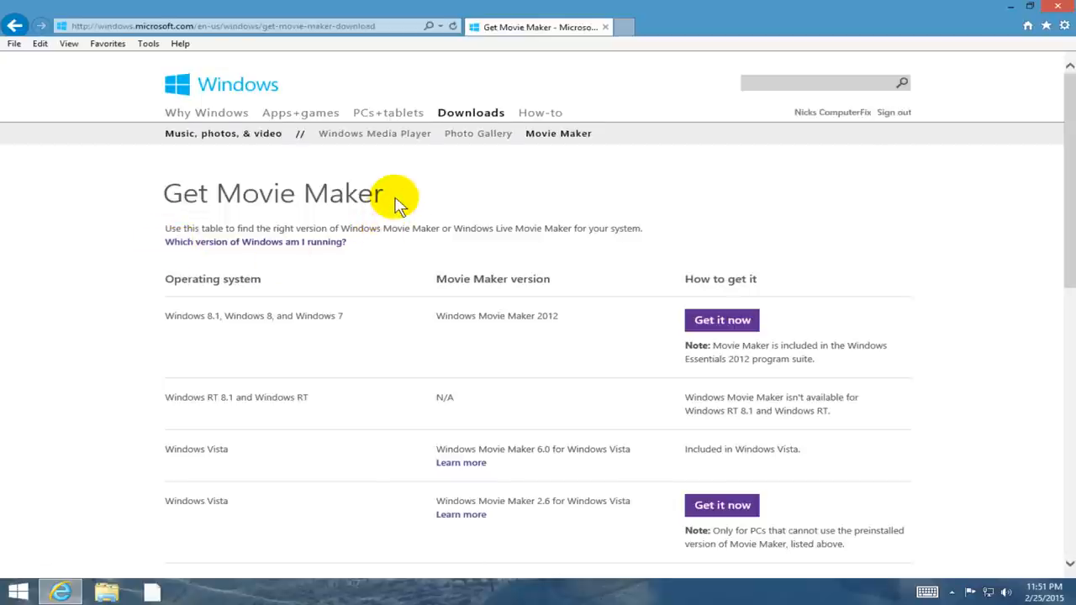
mouse_move(386, 118)
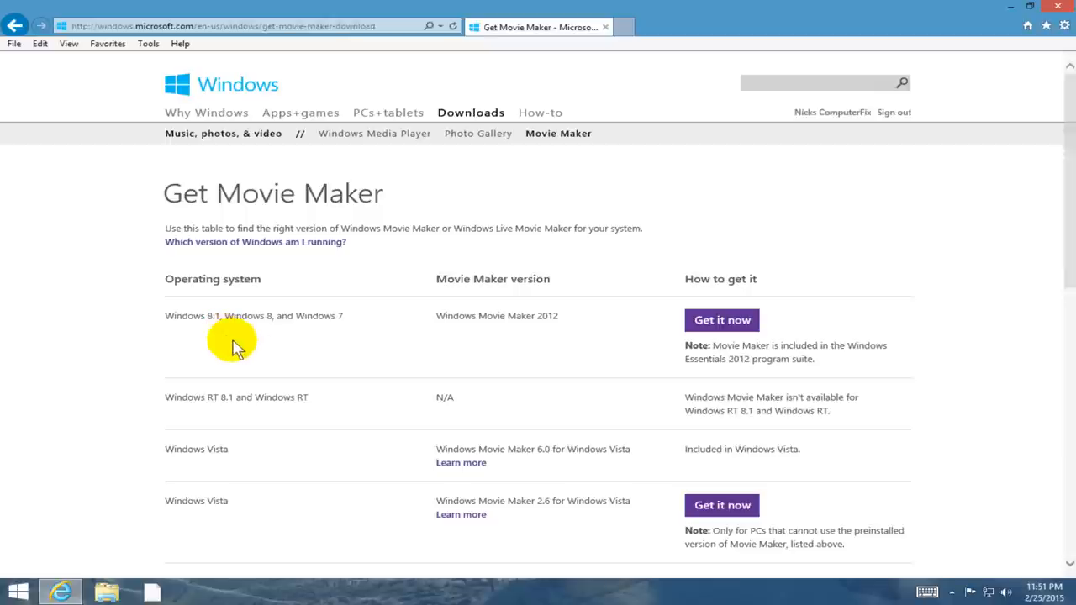
mouse_move(497, 328)
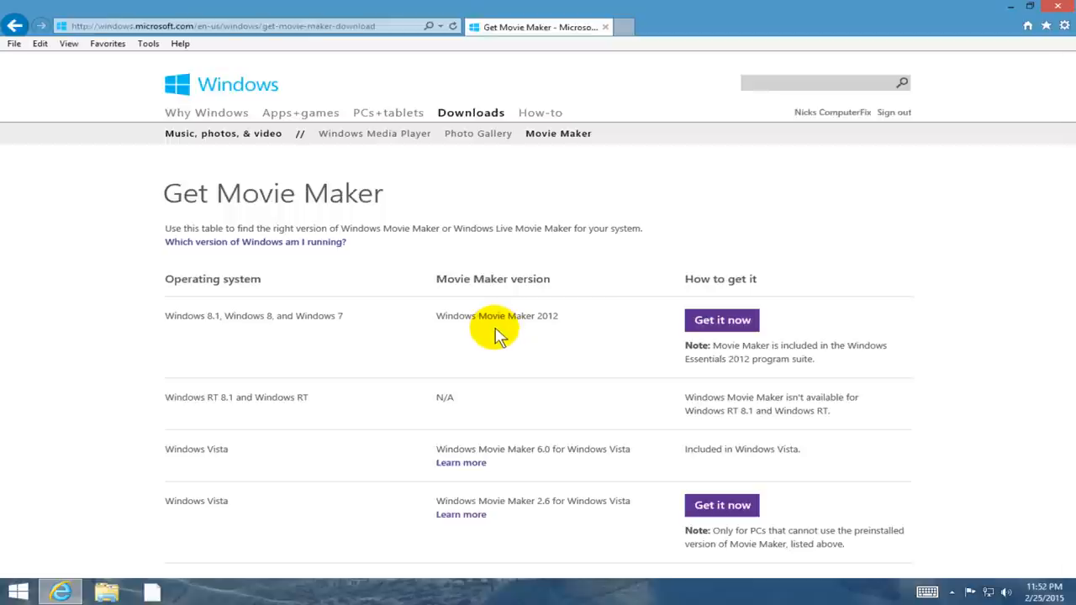
mouse_move(544, 362)
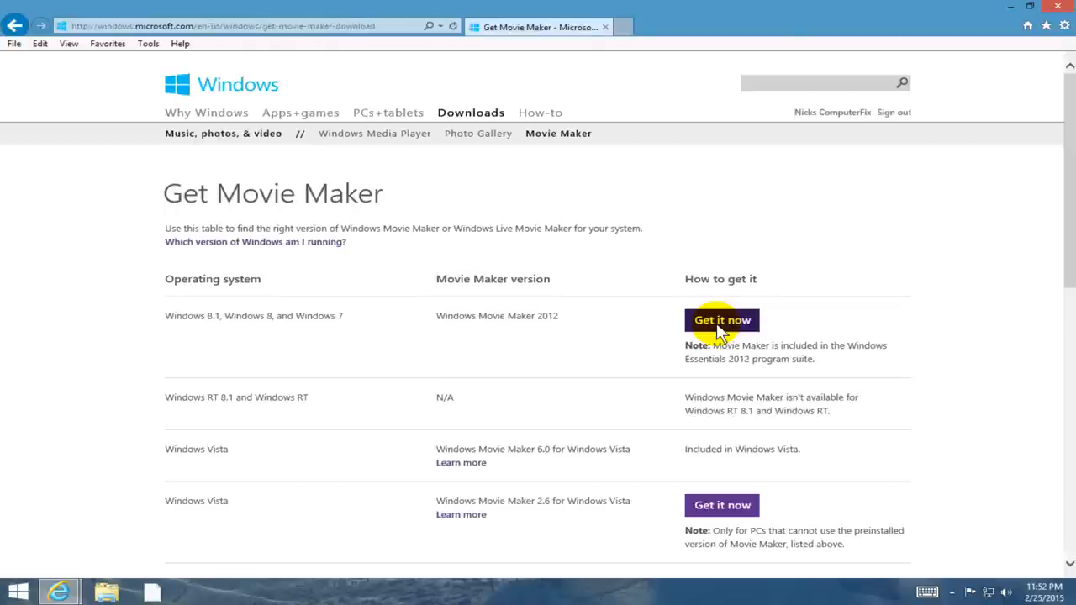
- Download the wlsetup-web.exe Movie Maker 2012 installer from the Windows 8.1 row
click(721, 319)
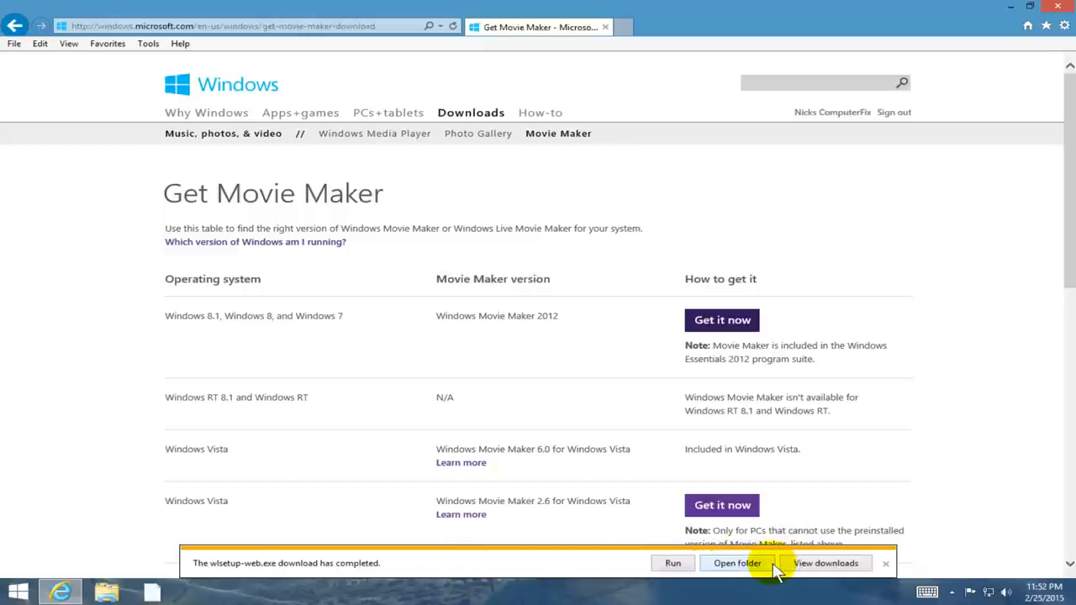
mouse_move(356, 579)
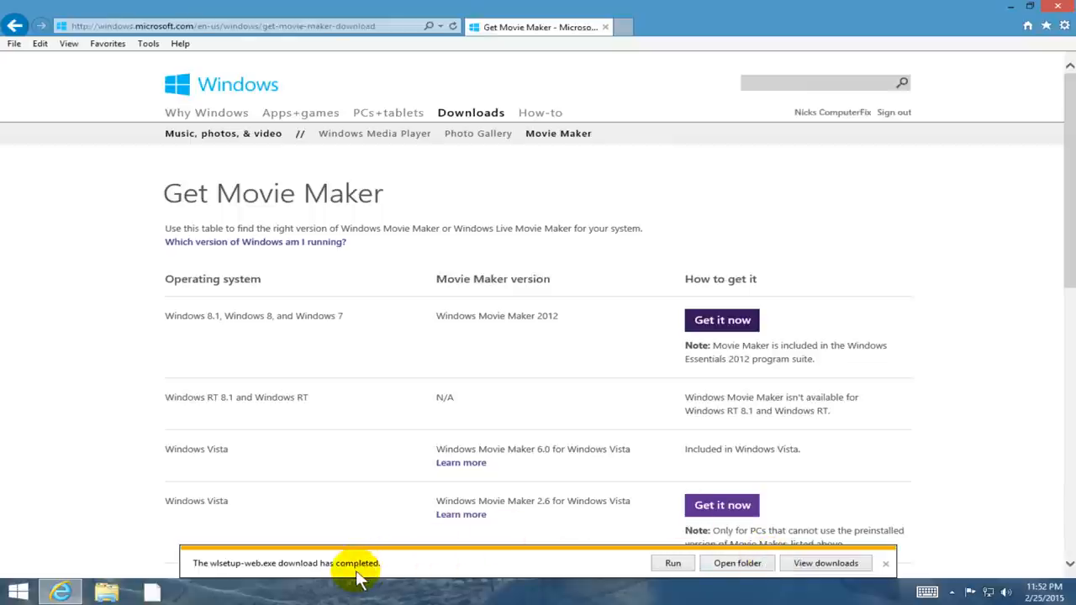
mouse_move(609, 504)
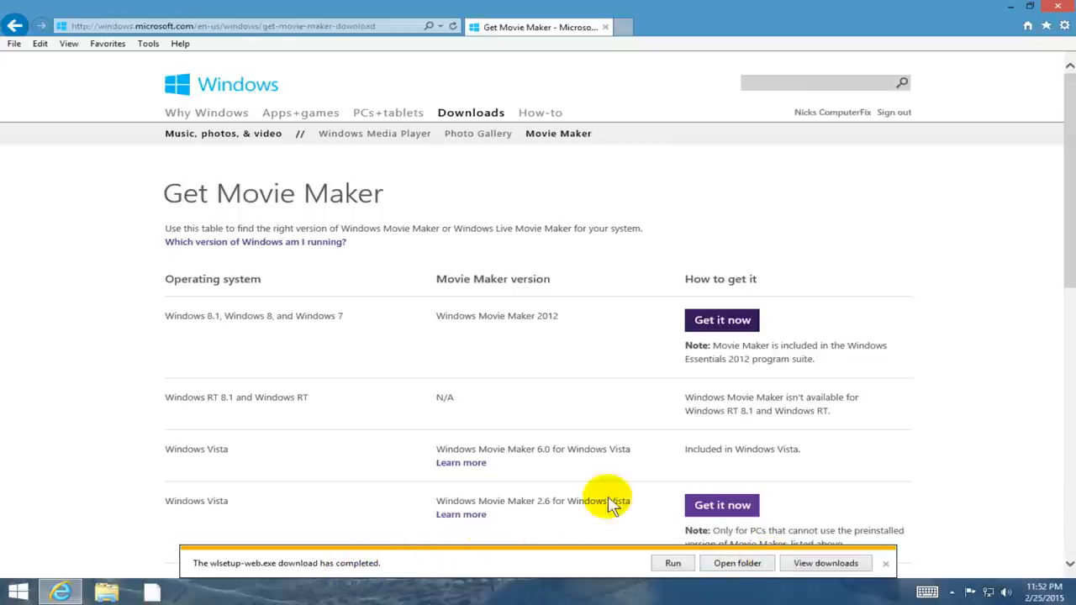
- Run the downloaded wlsetup-web.exe installer, bringing up the User Account Control prompt
click(673, 562)
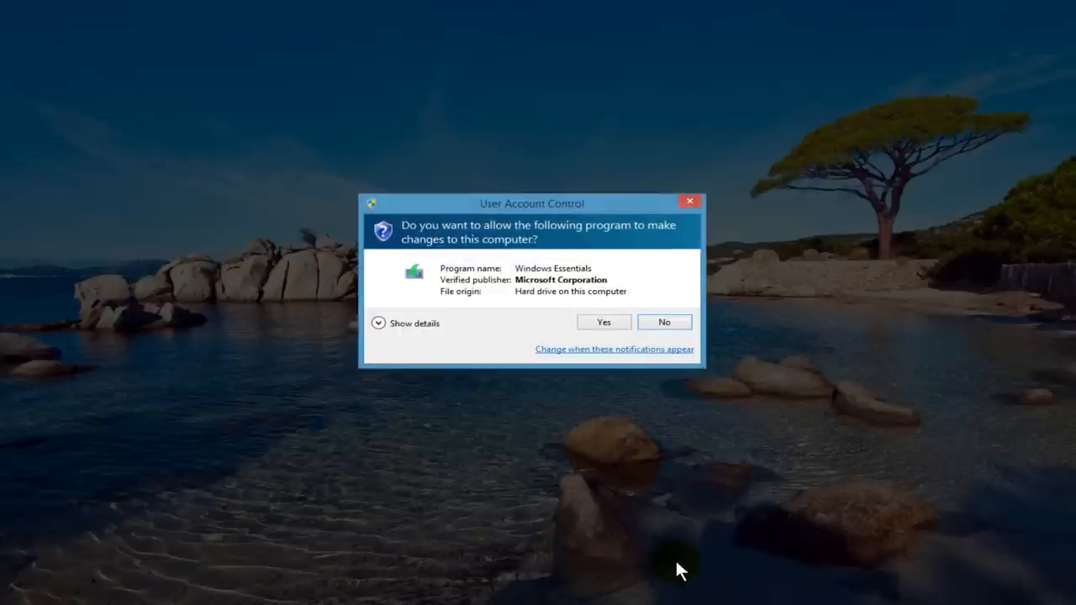
mouse_move(731, 457)
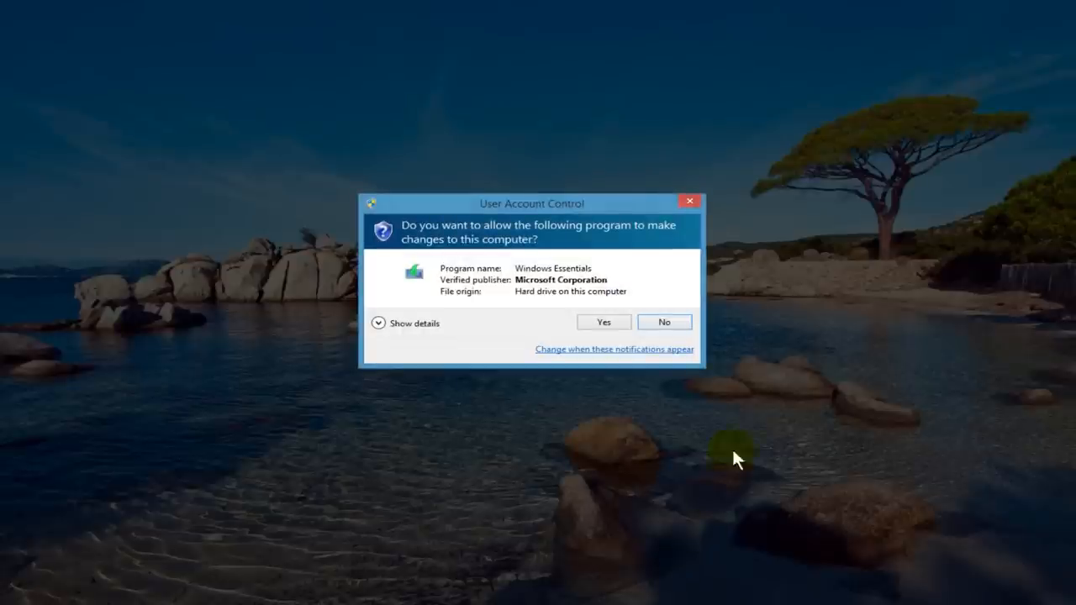
mouse_move(530, 239)
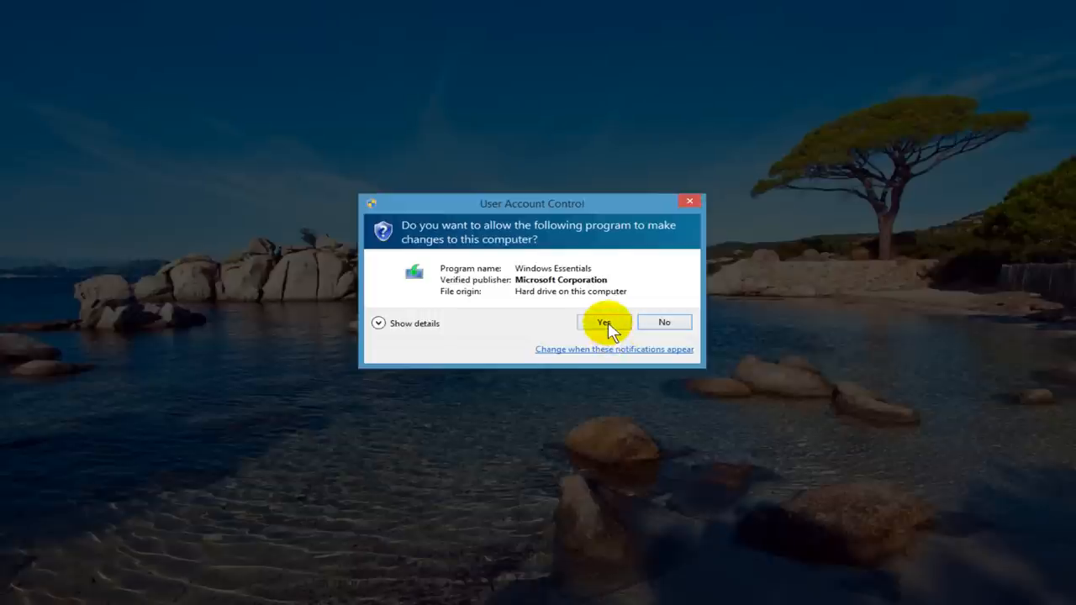
- Allow Windows Essentials 2012 to make changes and choose to pick programs individually
click(602, 323)
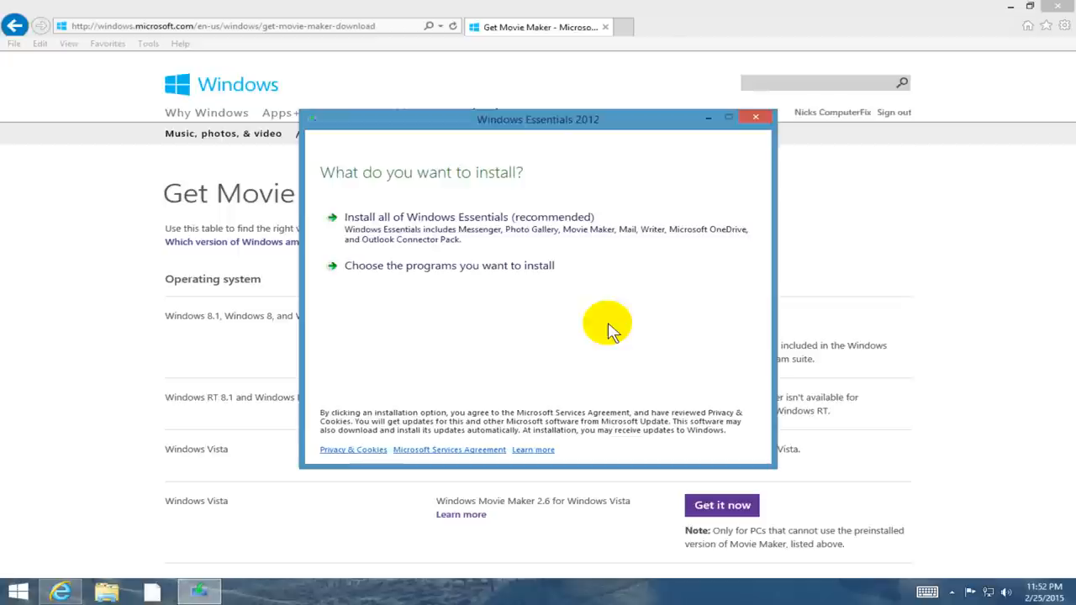
mouse_move(588, 216)
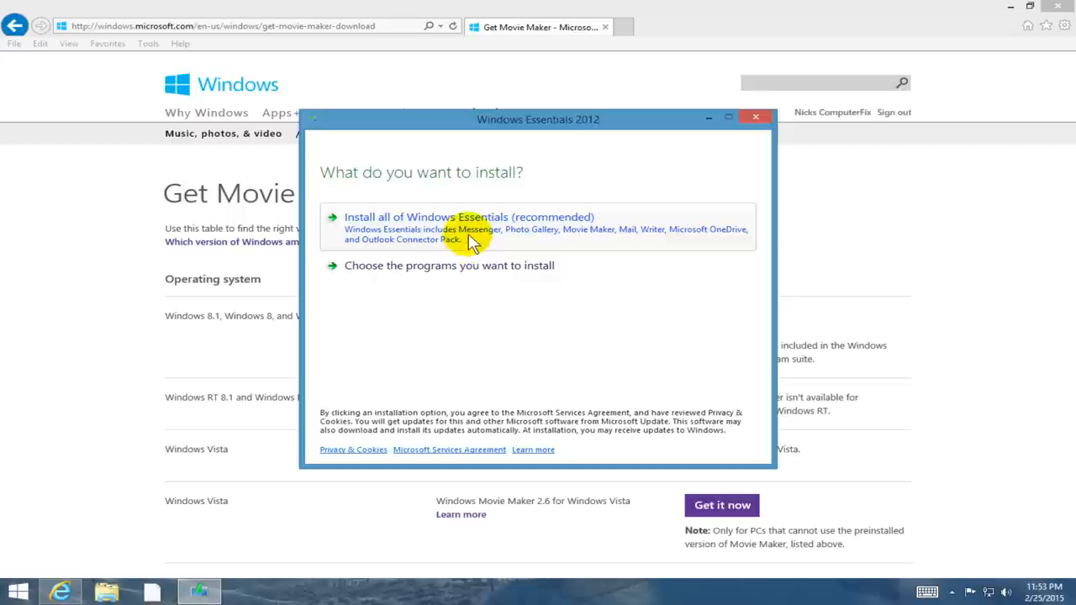
mouse_move(445, 277)
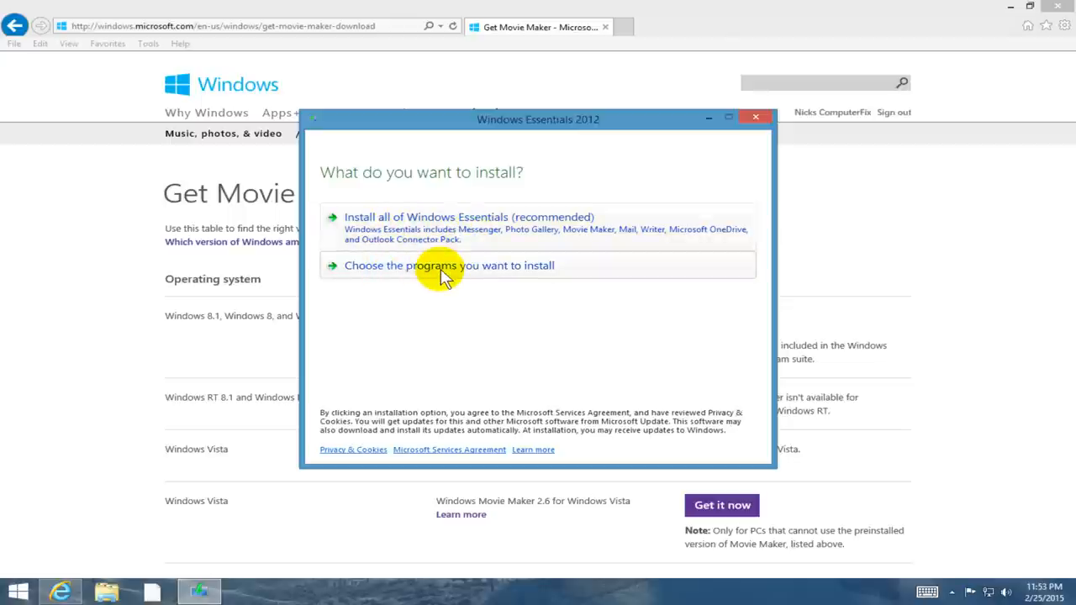
click(446, 265)
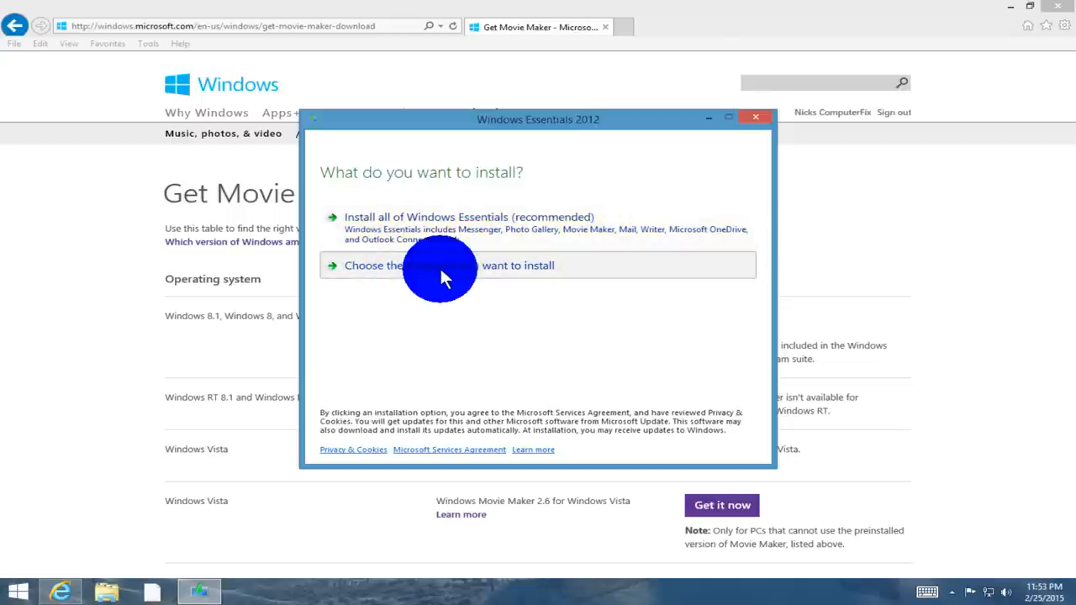
- Uncheck OneDrive and Messenger, leaving only Photo Gallery and Movie Maker selected for installation
click(445, 266)
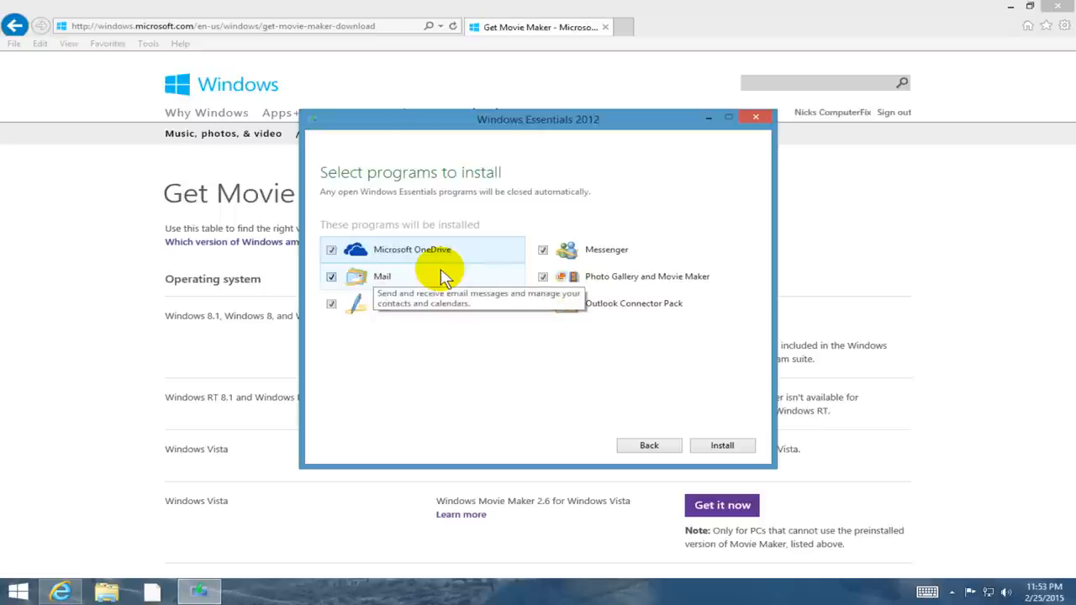
mouse_move(345, 242)
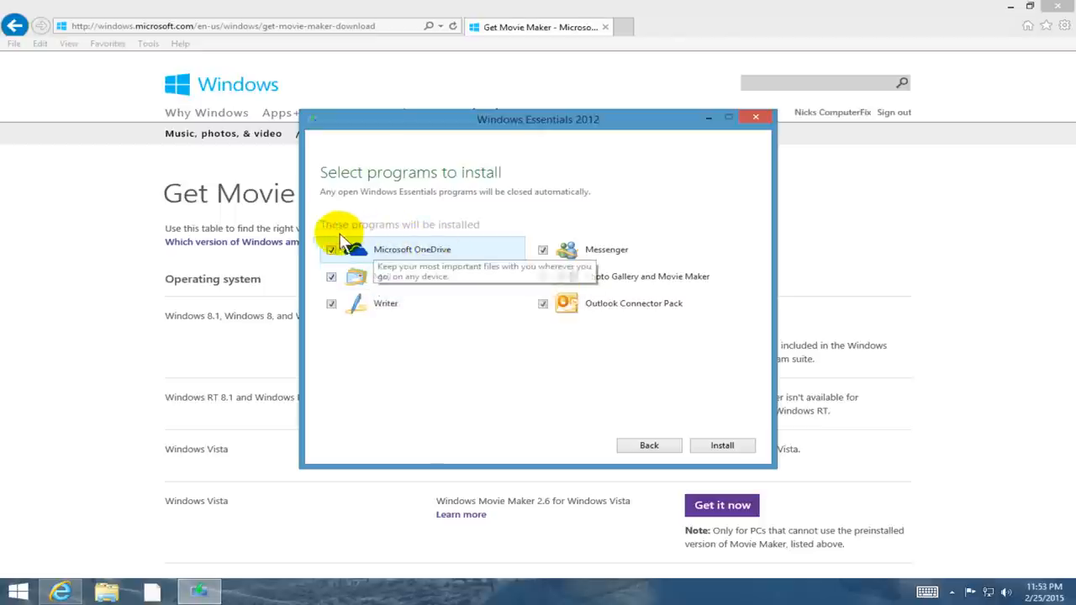
click(332, 249)
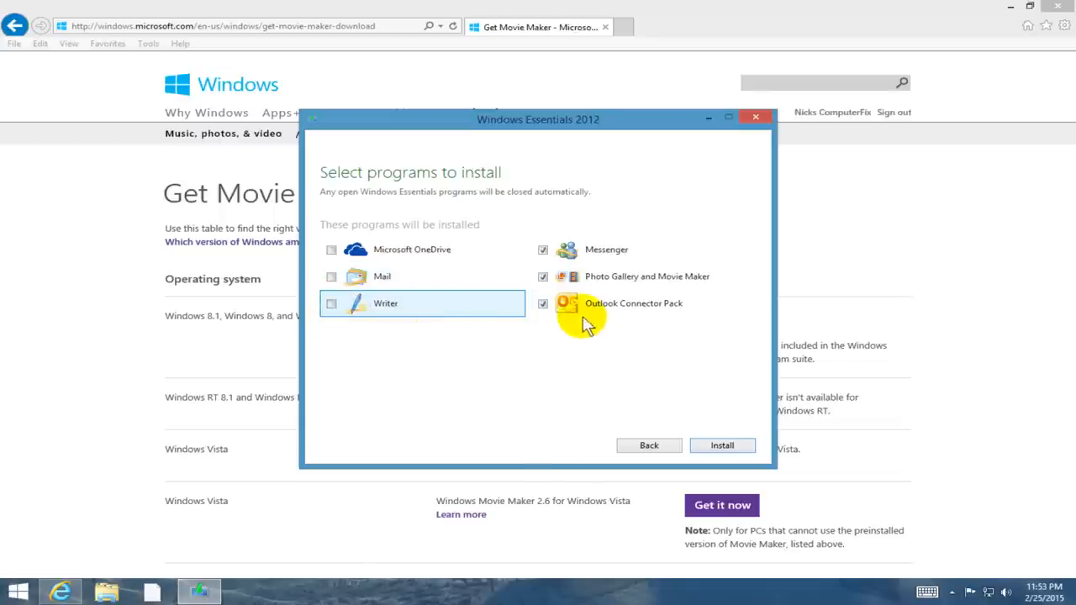
mouse_move(546, 306)
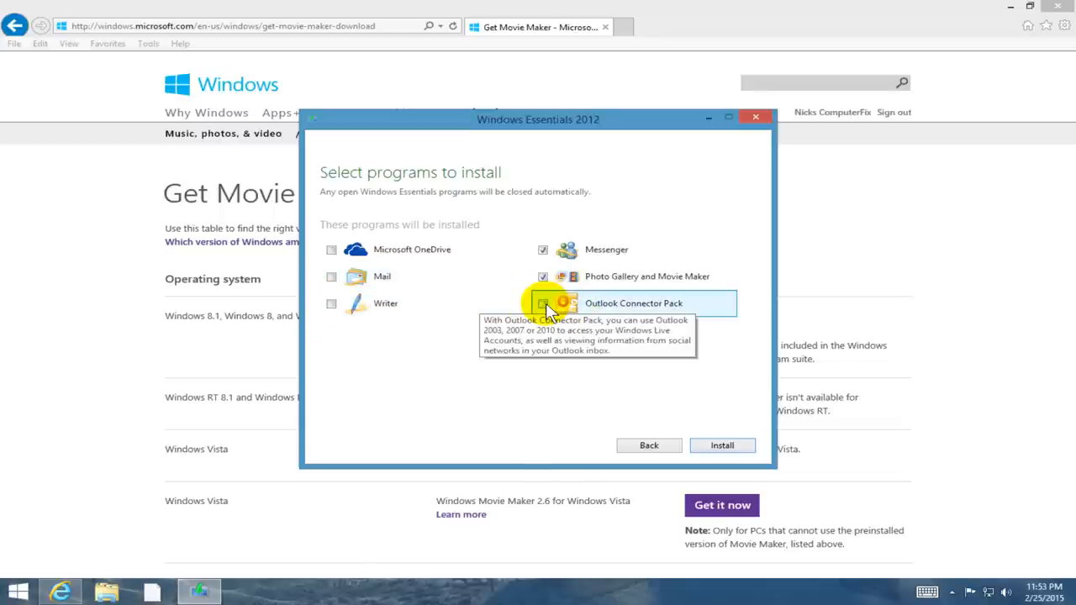
mouse_move(545, 249)
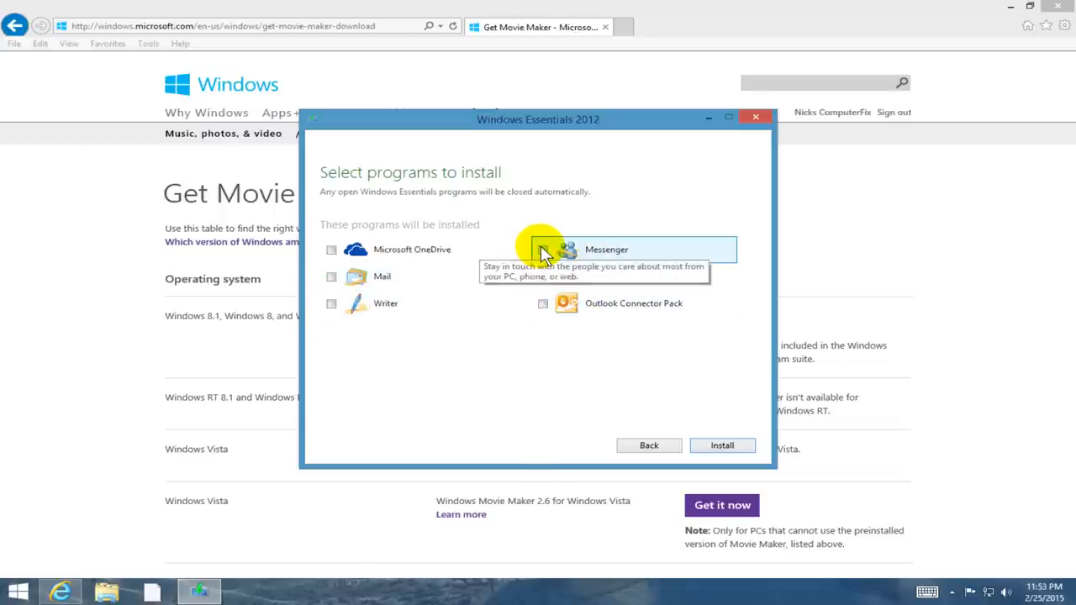
click(543, 275)
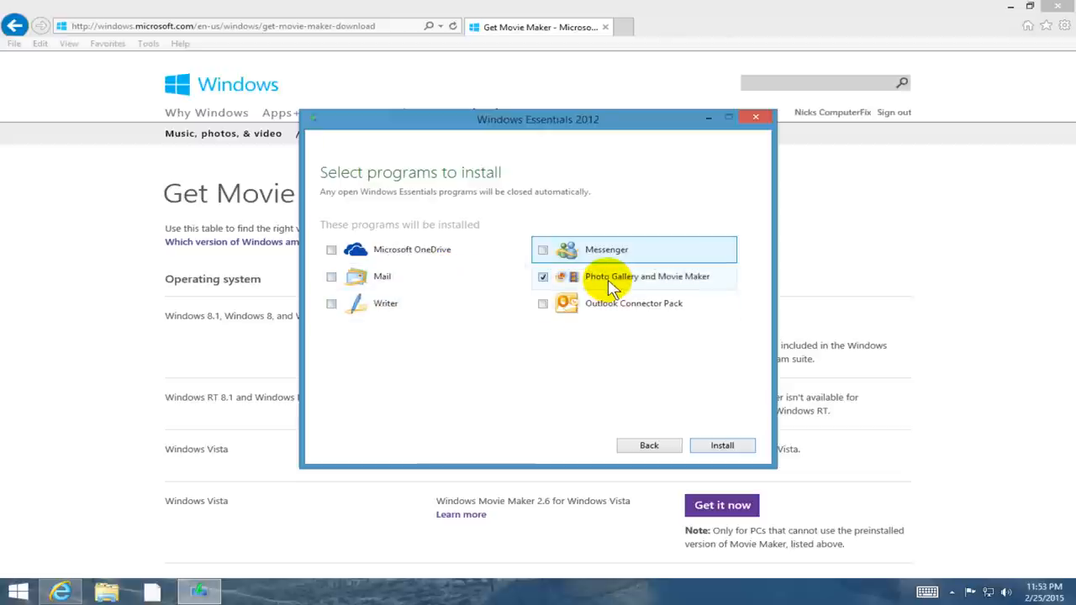
click(543, 276)
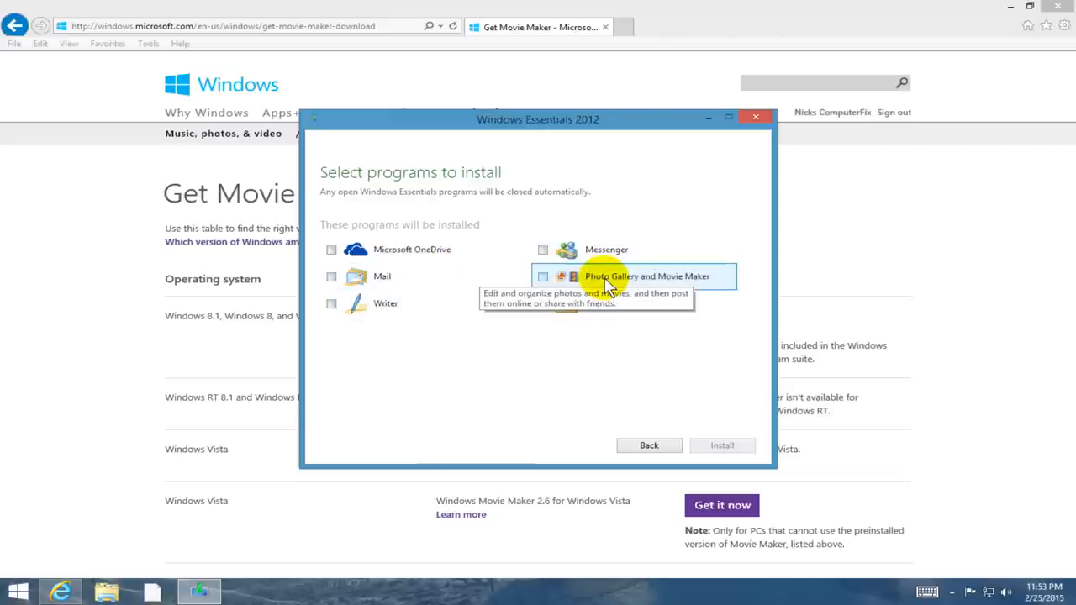
click(543, 276)
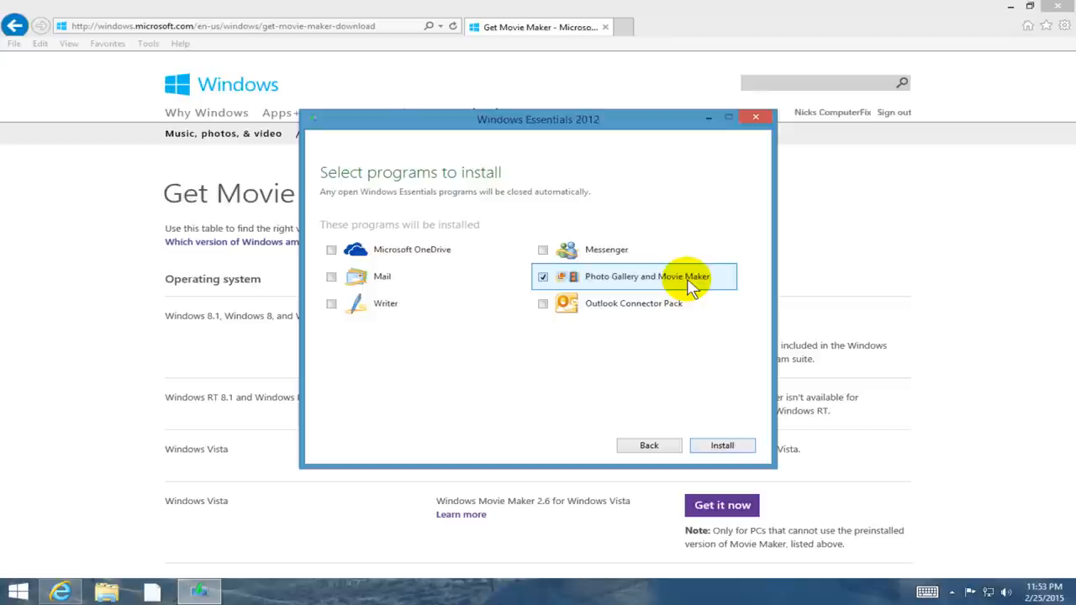
mouse_move(689, 282)
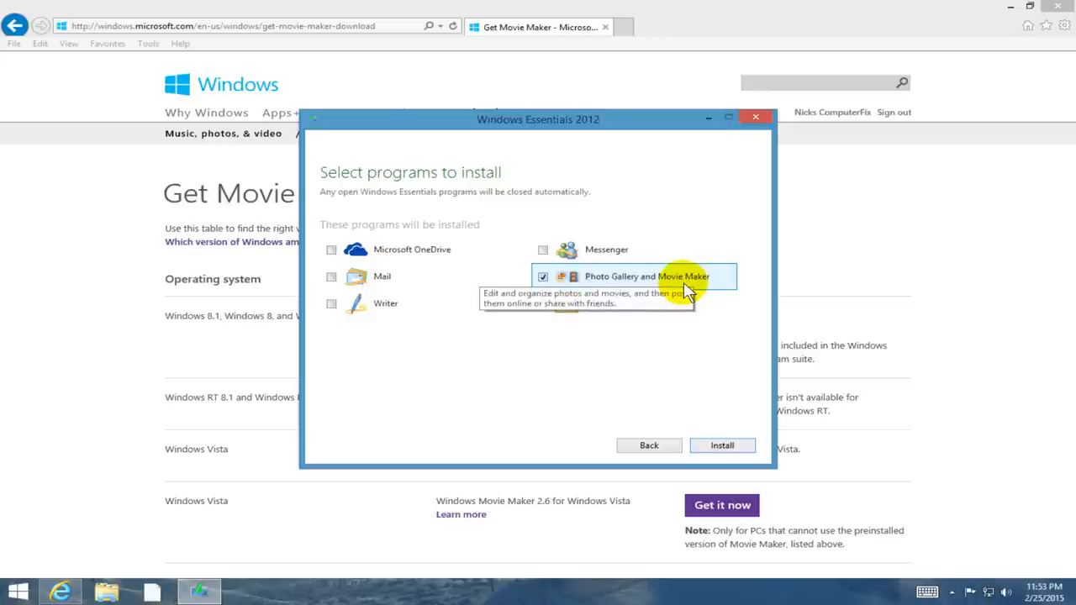
mouse_move(601, 299)
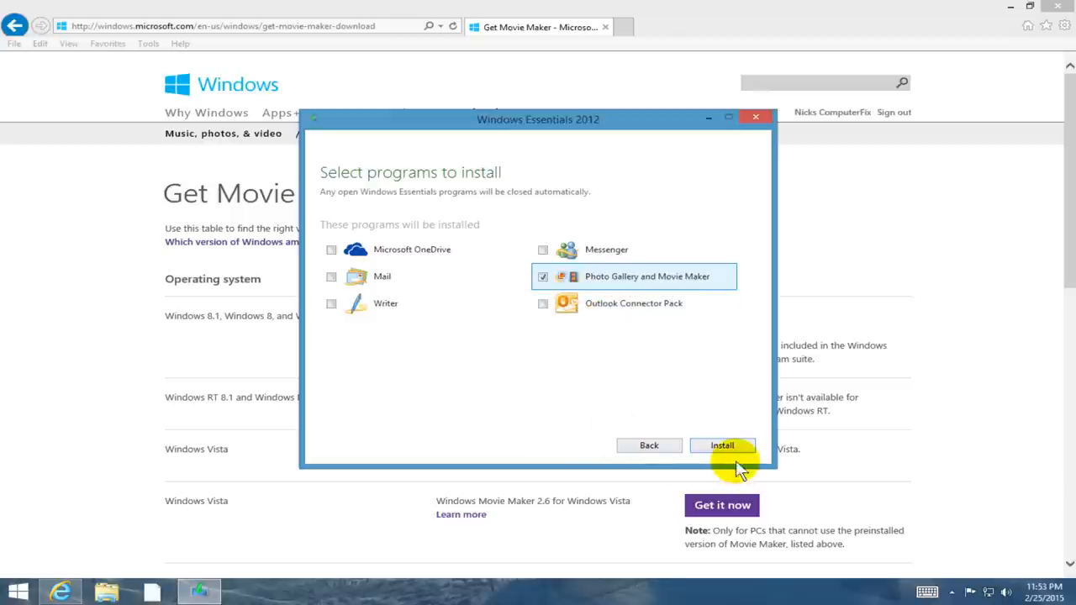
click(723, 446)
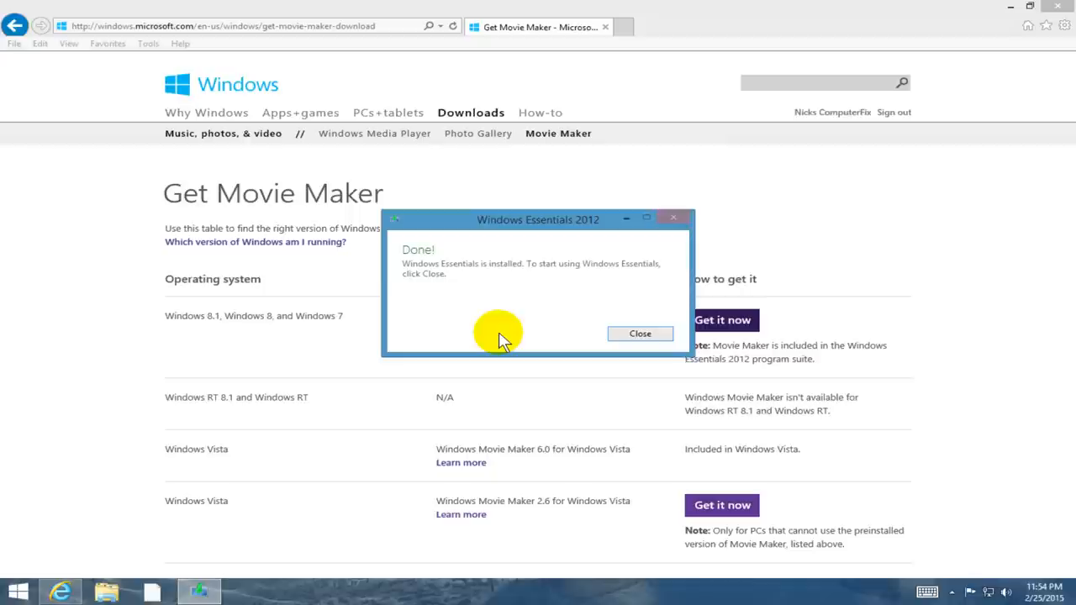
mouse_move(541, 273)
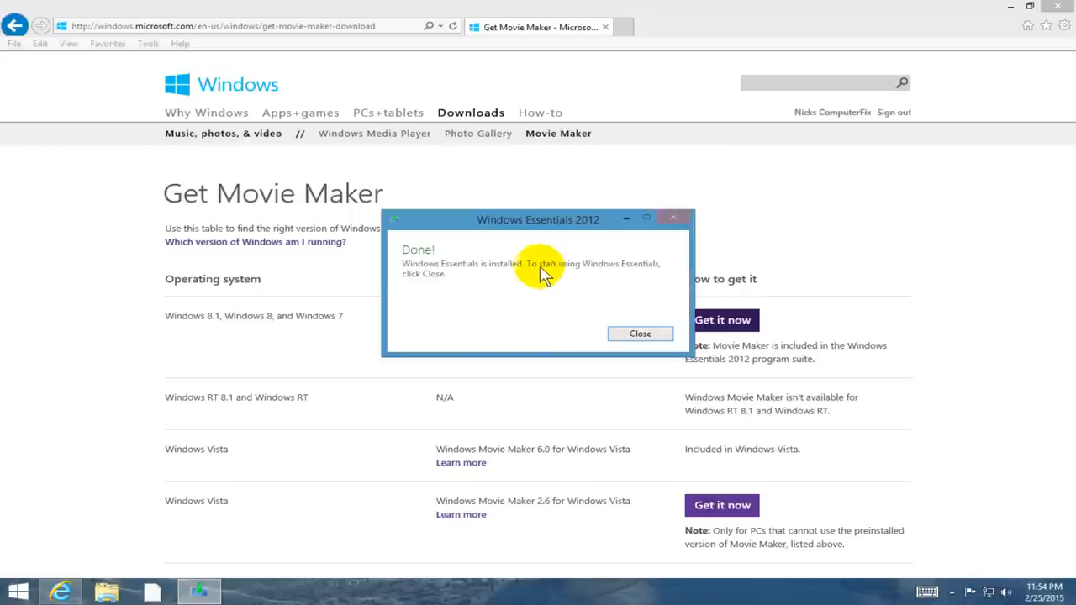
mouse_move(525, 279)
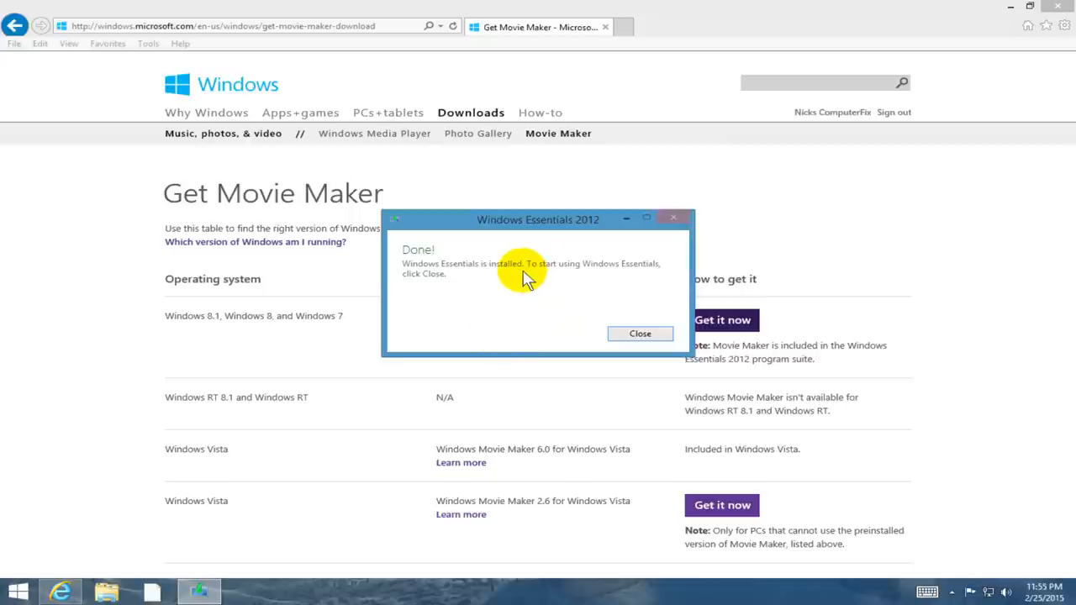
mouse_move(588, 367)
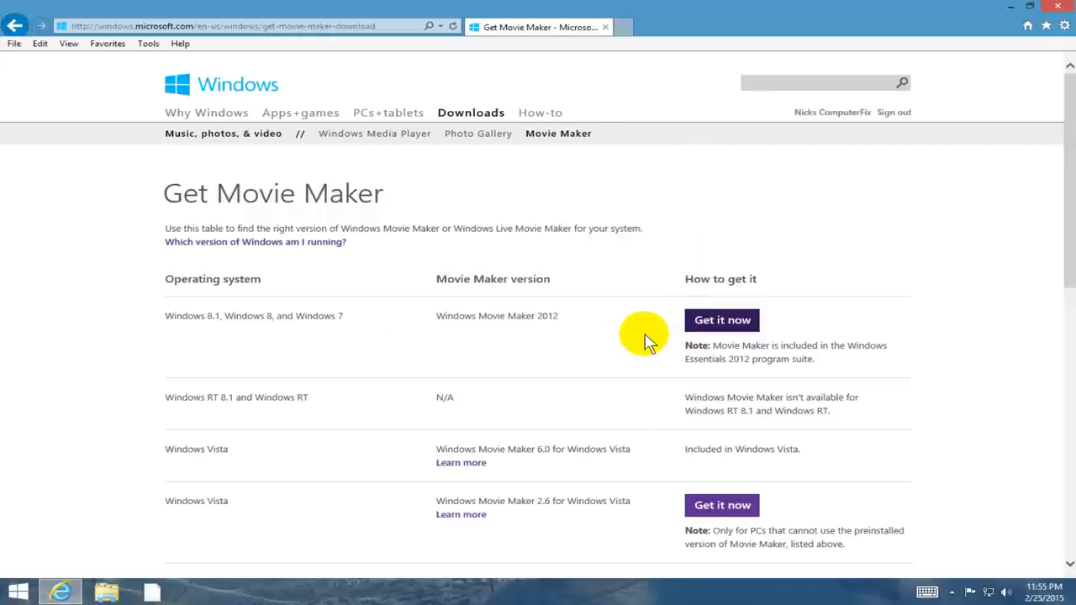
mouse_move(793, 339)
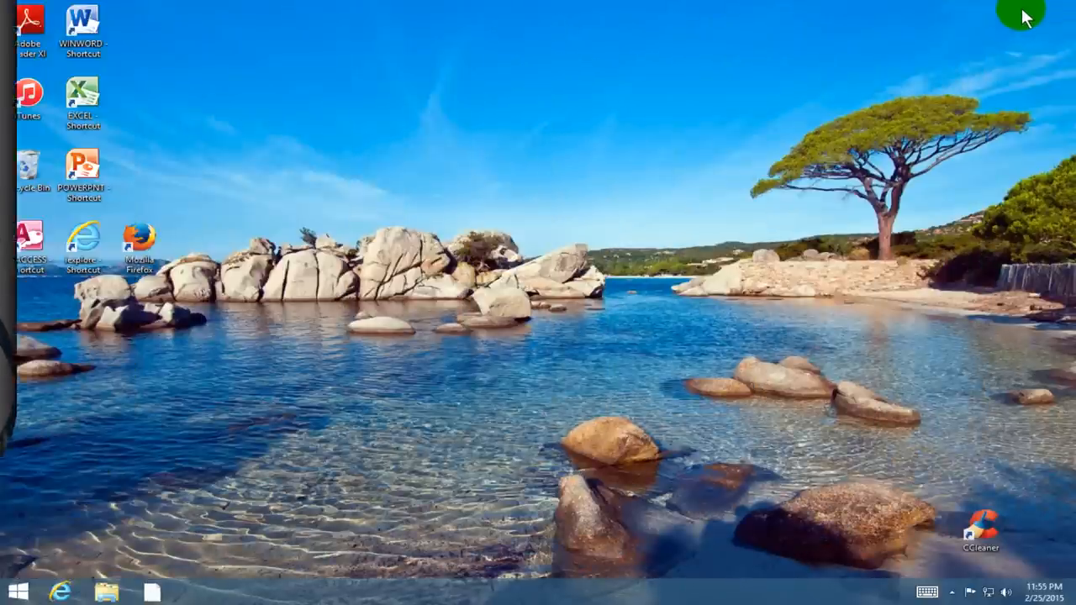
mouse_move(462, 222)
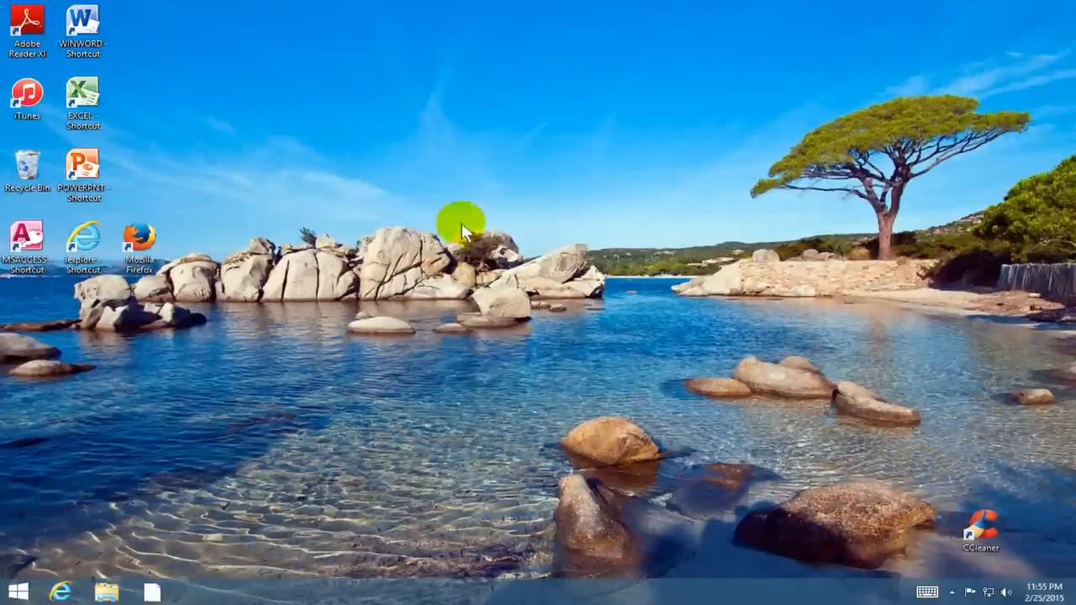
mouse_move(457, 253)
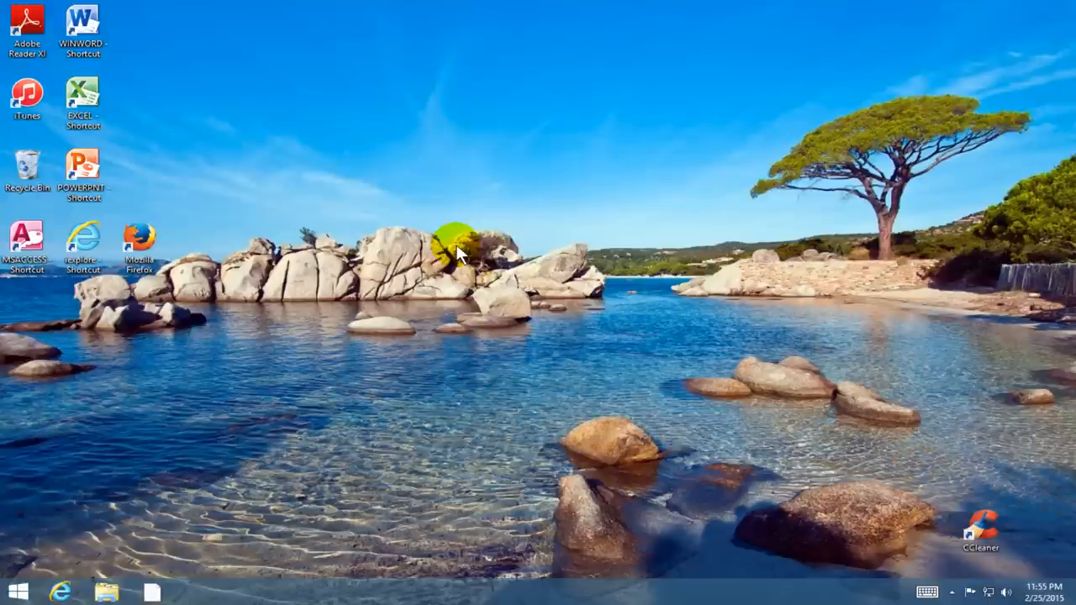
mouse_move(390, 269)
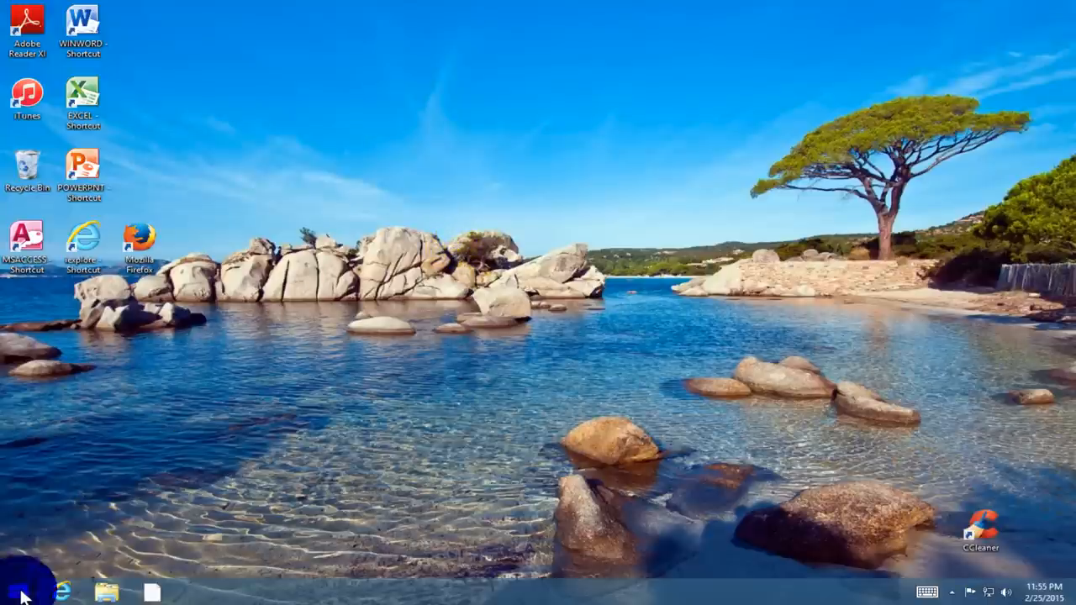
- Bring up the Windows 8.1 Start screen from the desktop
click(13, 592)
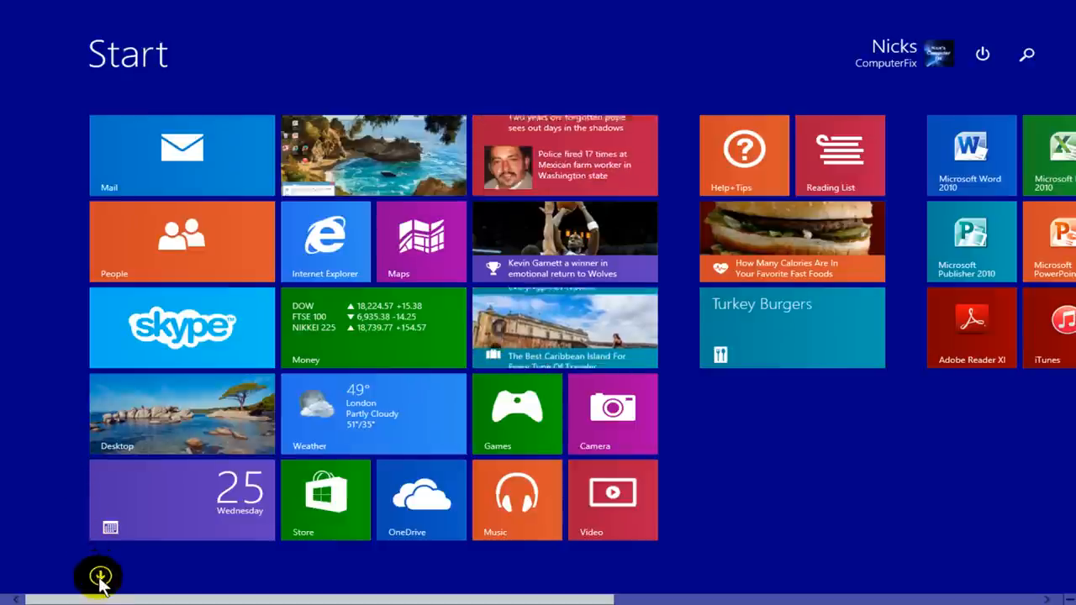
- Show the Apps by name list and launch Movie Maker from under M
click(97, 576)
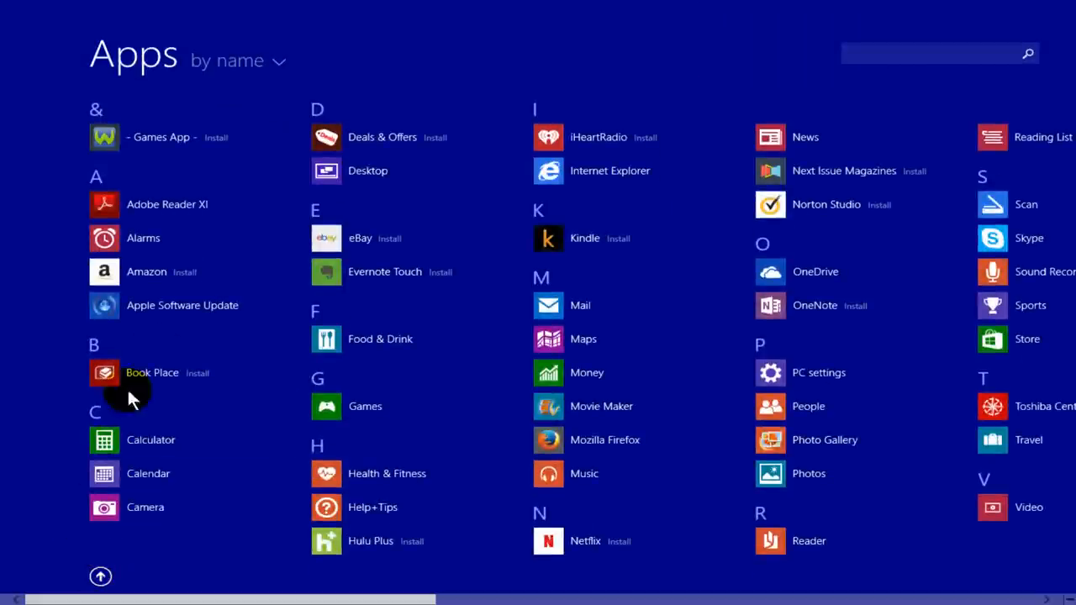
mouse_move(546, 277)
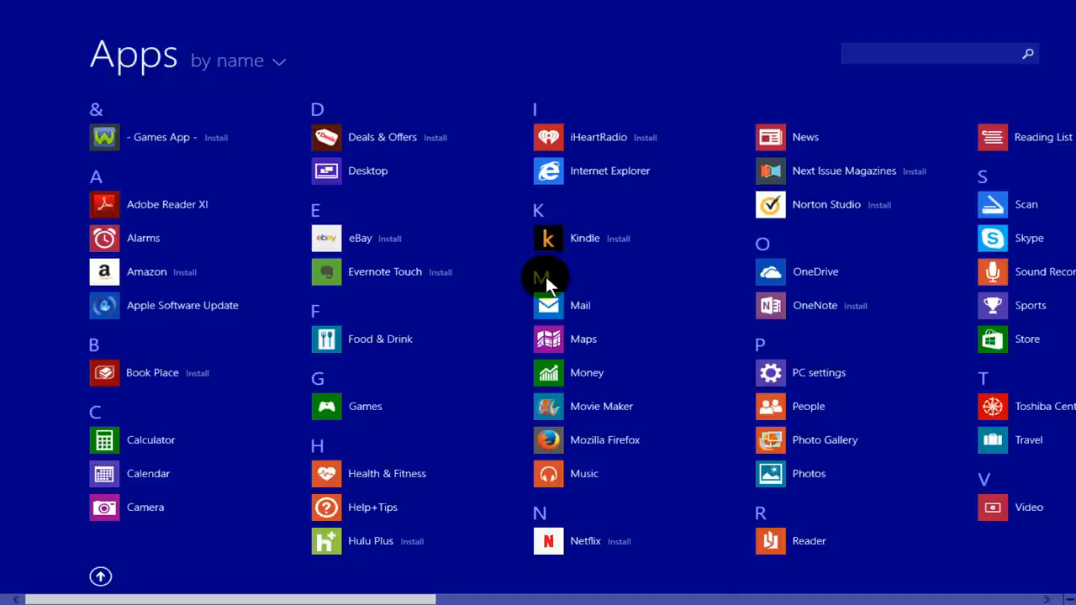
mouse_move(585, 405)
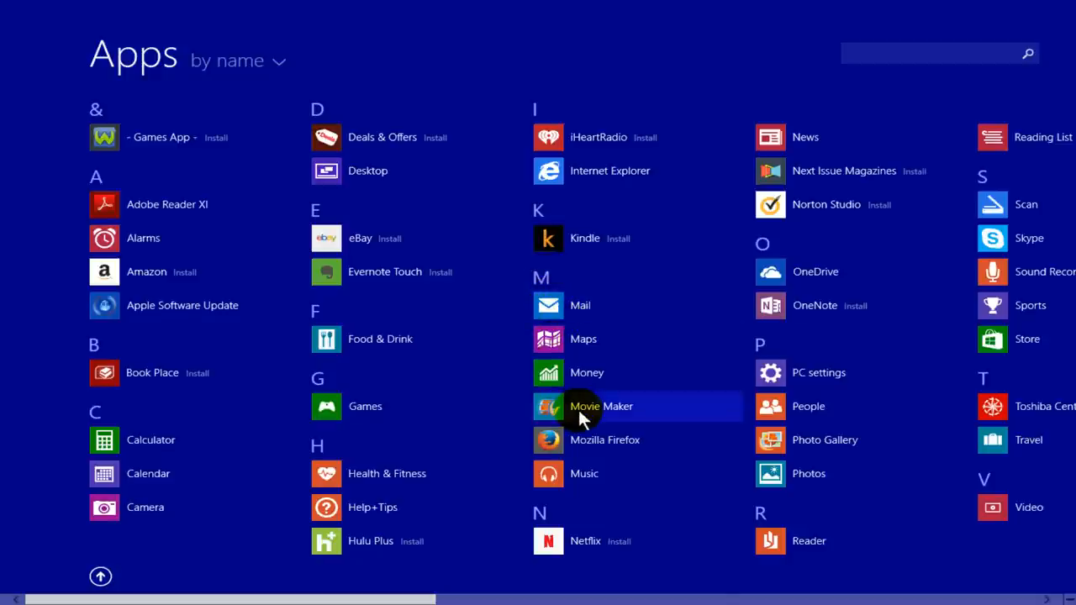
click(602, 405)
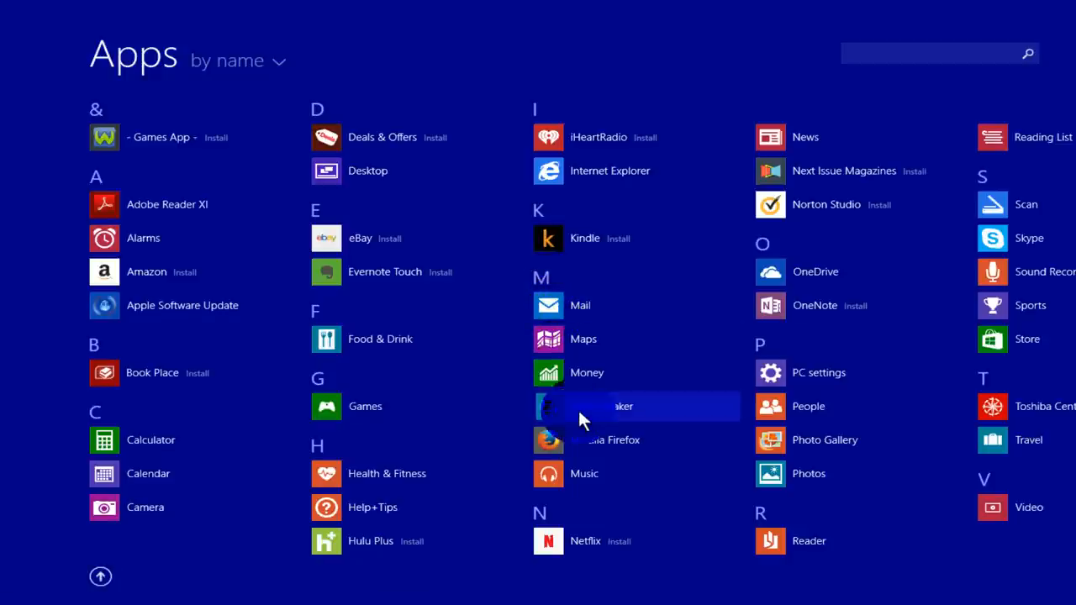
click(622, 405)
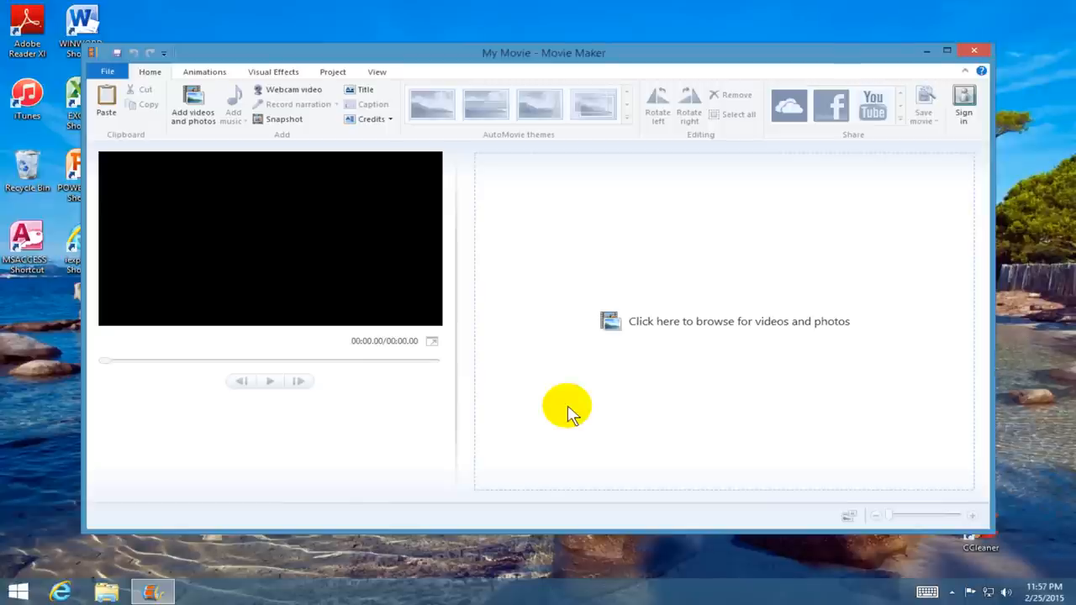
mouse_move(520, 371)
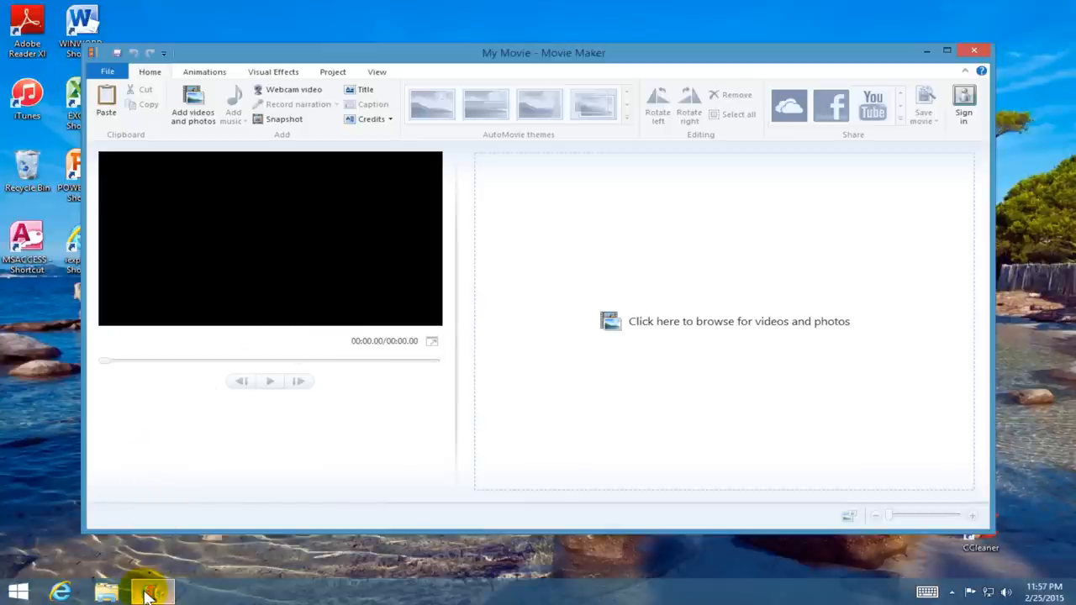
- Bring up the taskbar menu for the Movie Maker icon to pin it
right_click(152, 591)
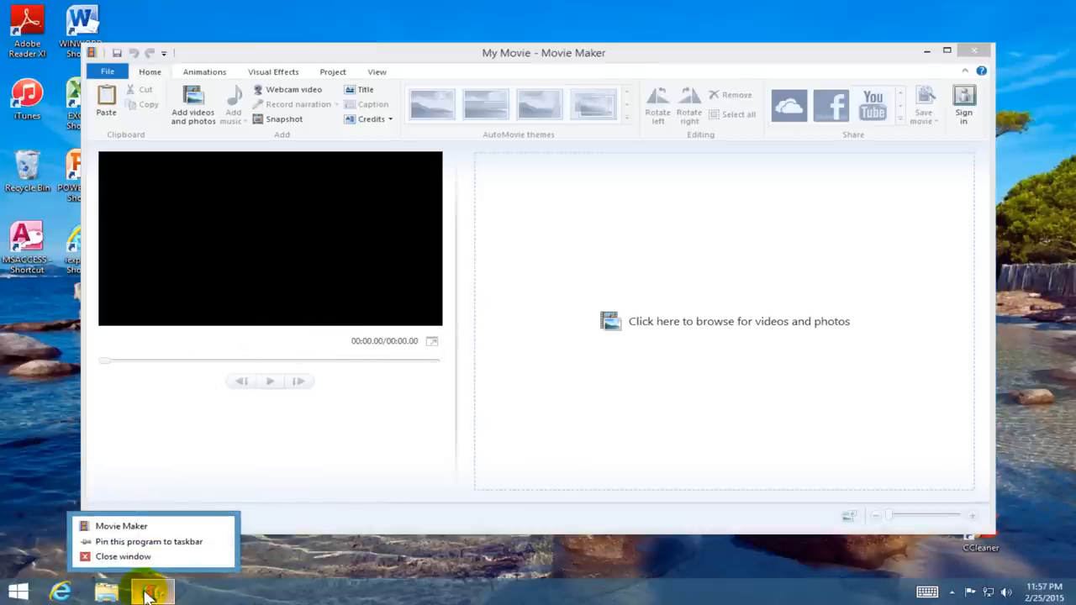
mouse_move(138, 556)
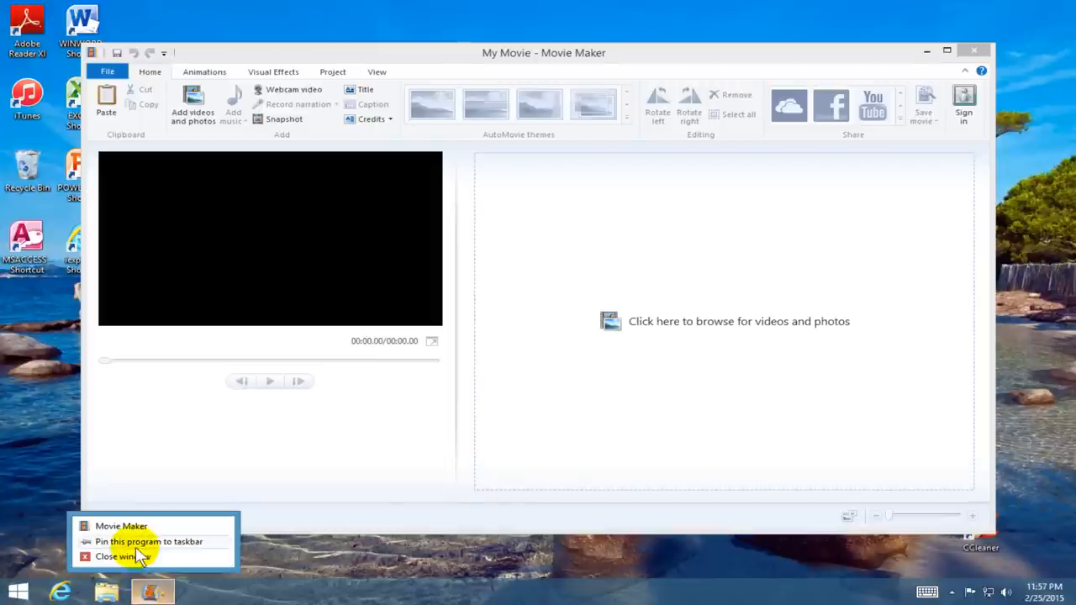
mouse_move(126, 551)
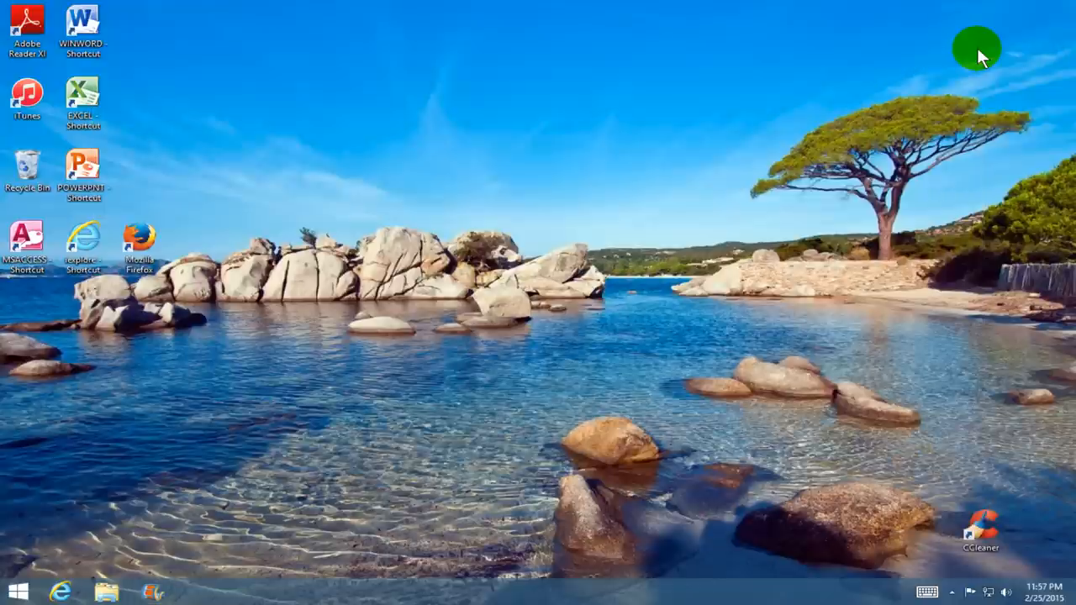
mouse_move(657, 34)
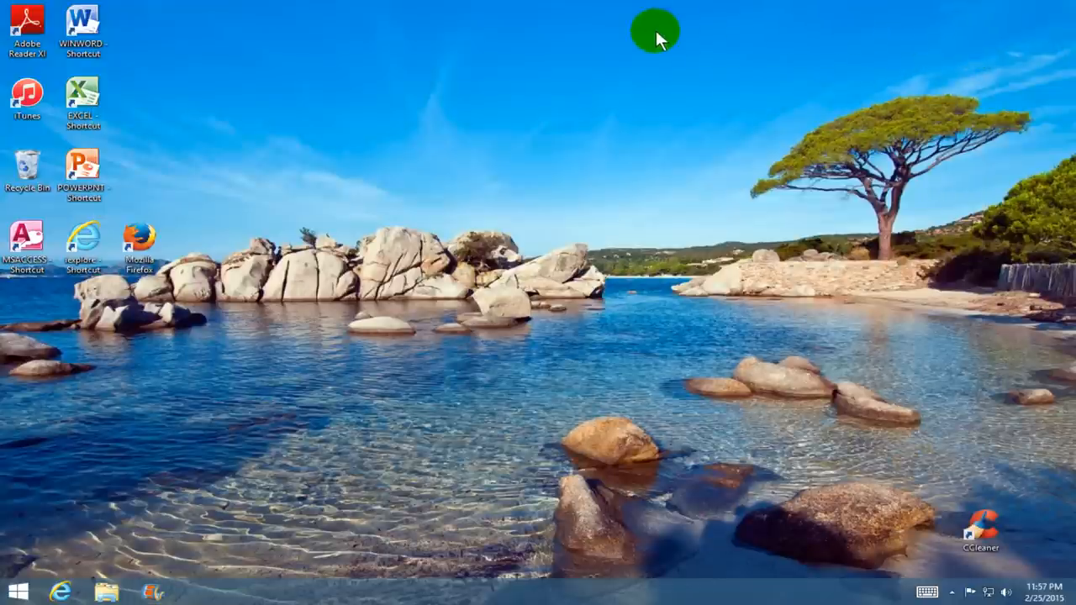
mouse_move(193, 501)
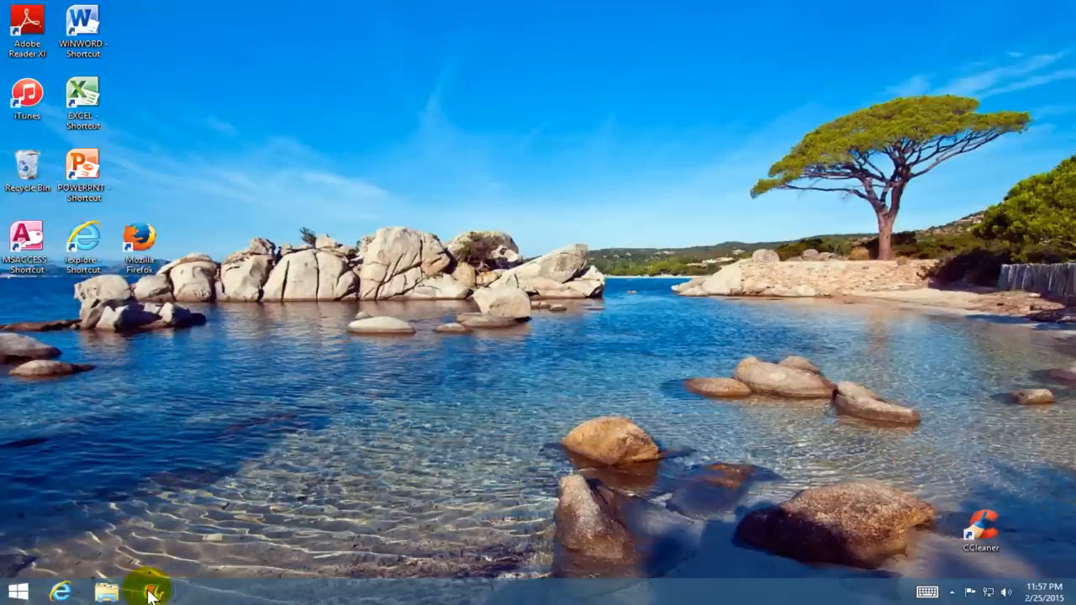
click(151, 589)
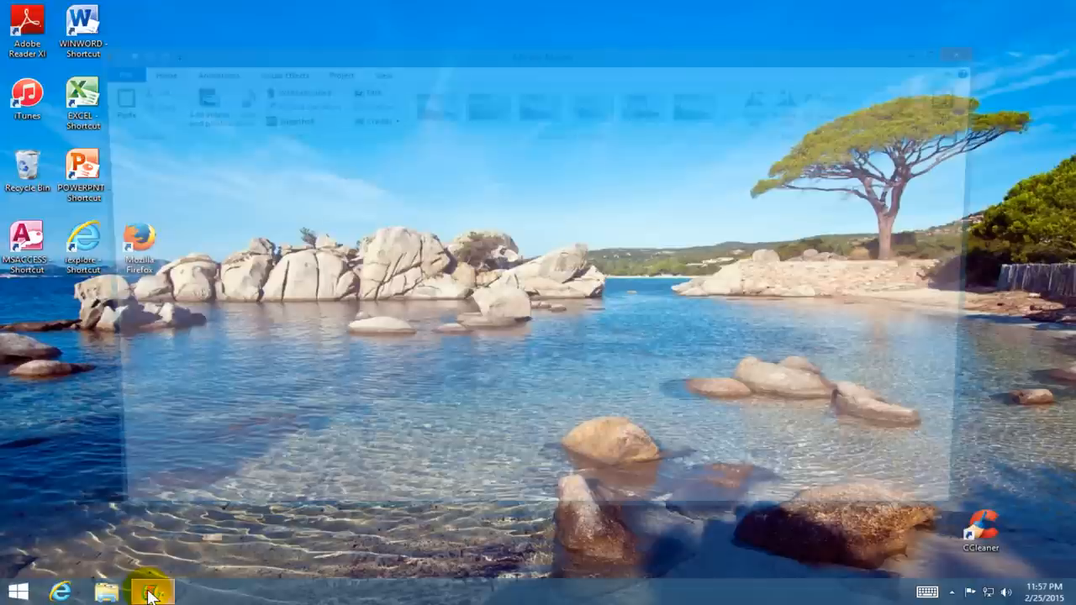
click(152, 591)
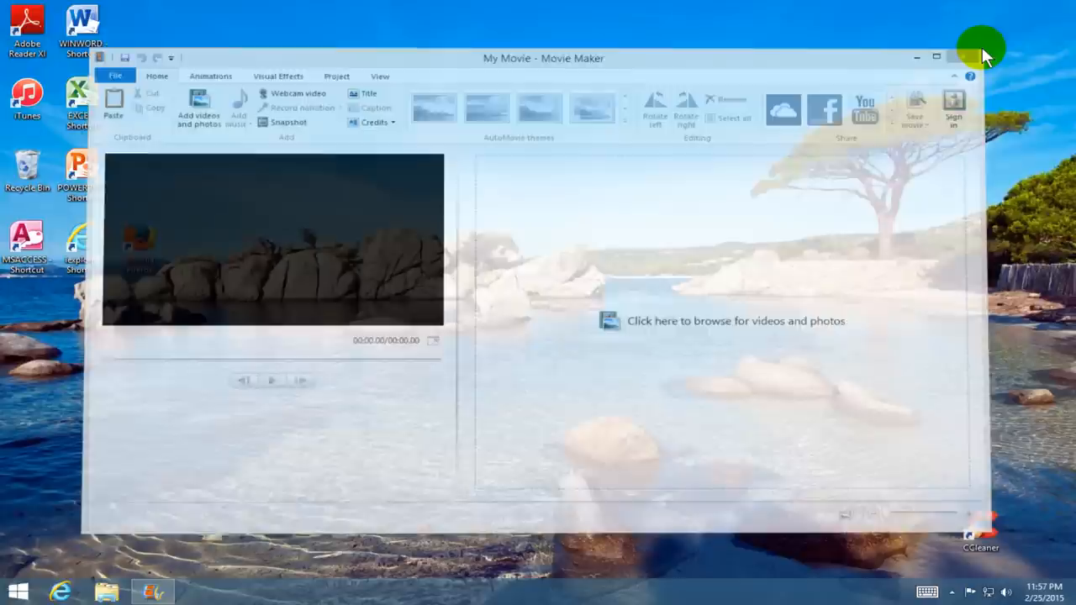
click(954, 57)
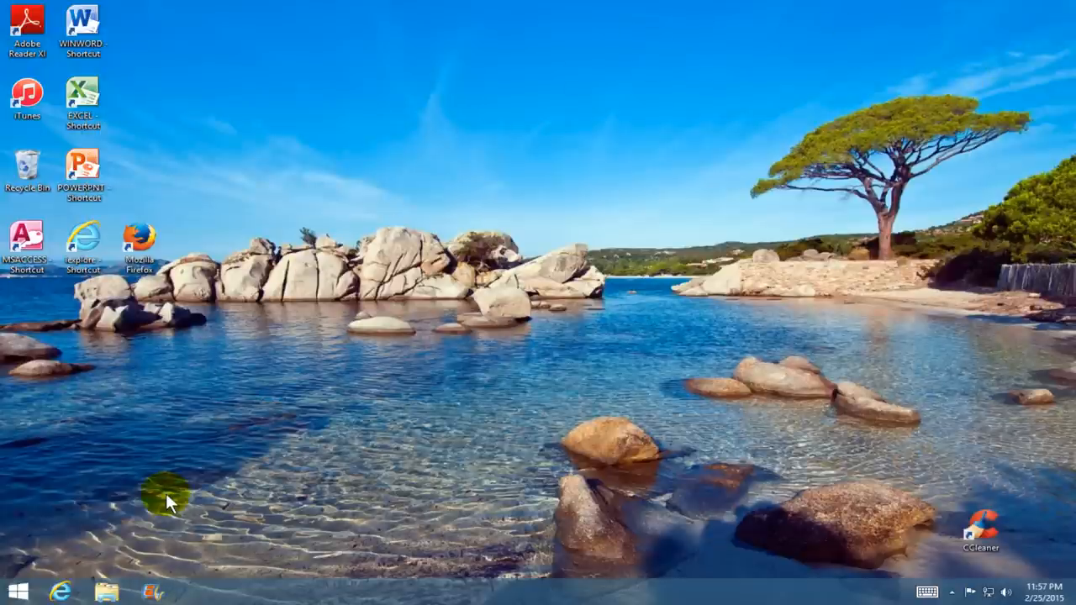
- Show the full Apps list sorted by name, where Movie Maker is now listed
click(10, 591)
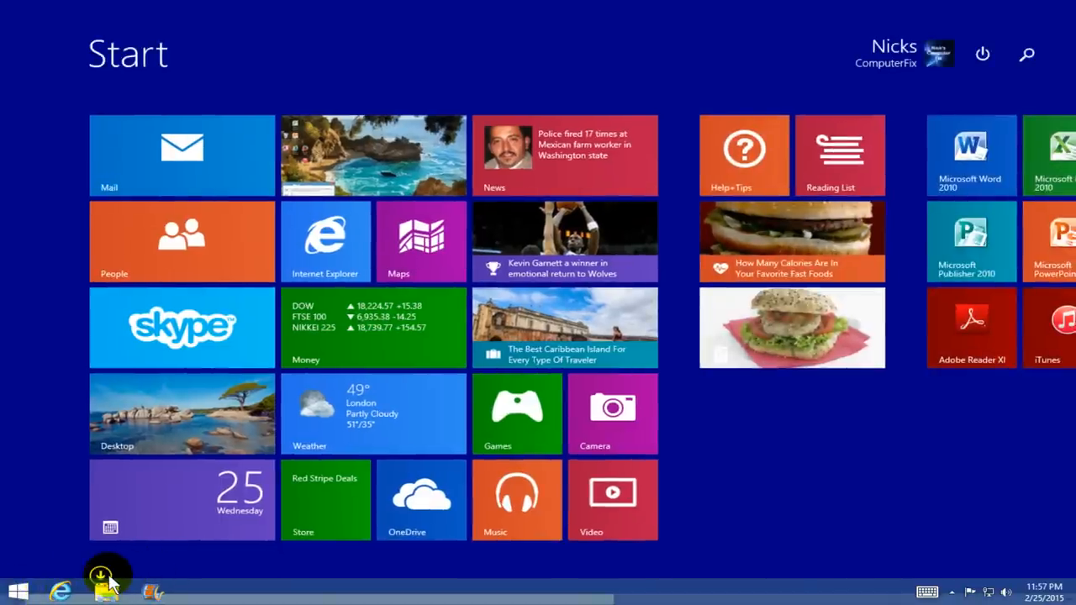
click(108, 574)
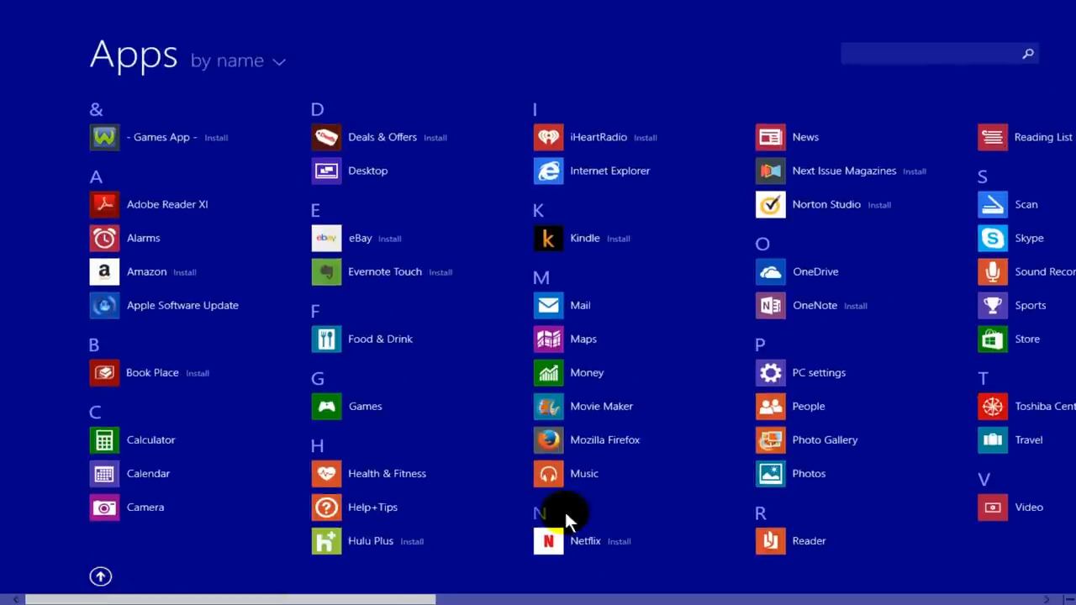
mouse_move(602, 405)
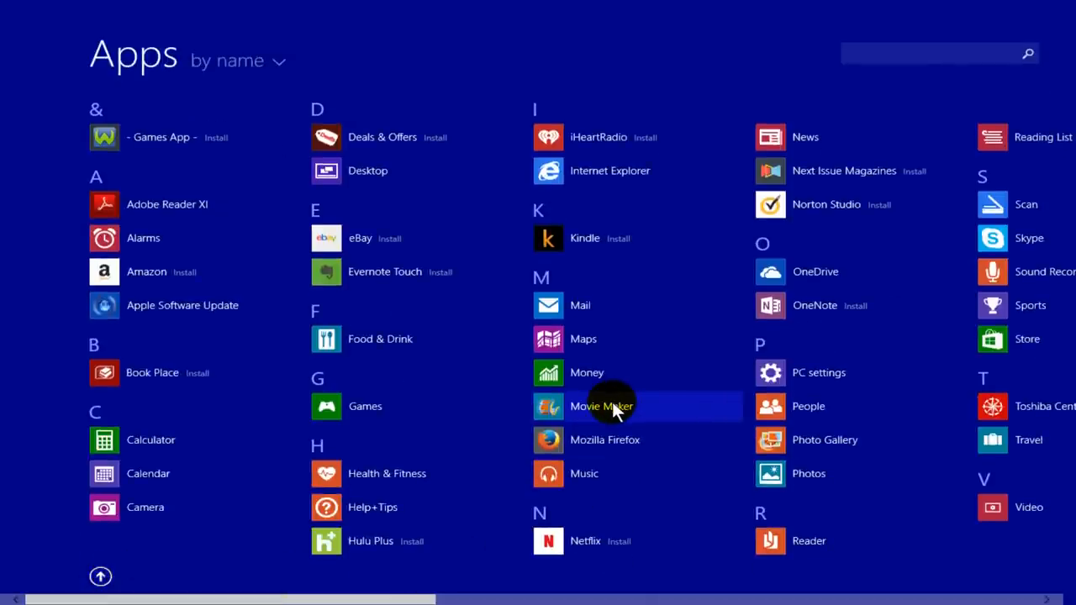